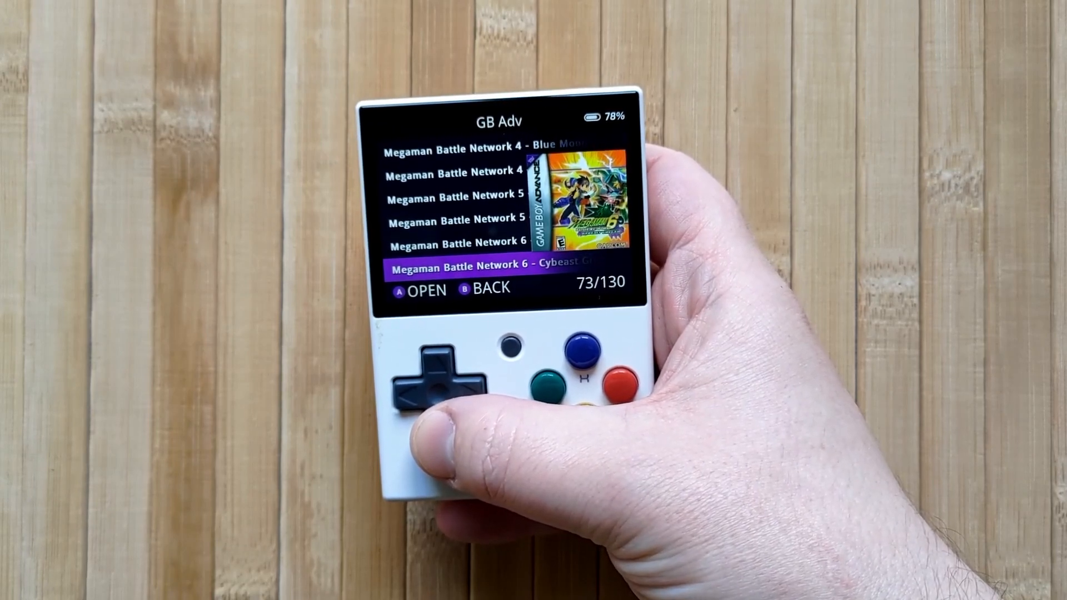
Step: Browse down the GB Adv games, then step through the PS1 list to preview Chocobo Racing's cover
{"action": "left_click", "coordinate": [441, 381]}
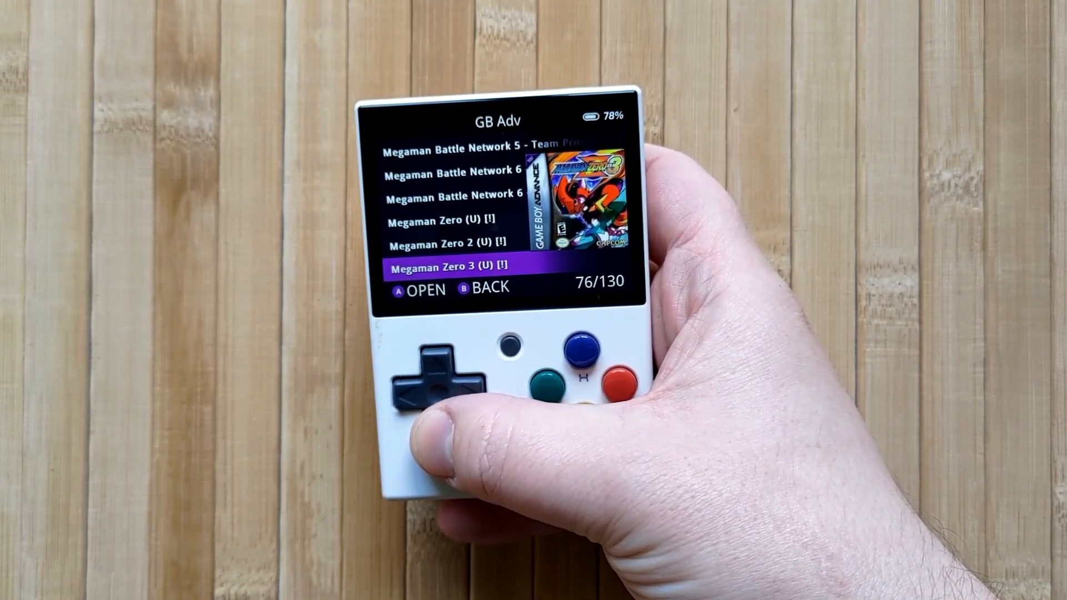
{"action": "left_click", "coordinate": [440, 378]}
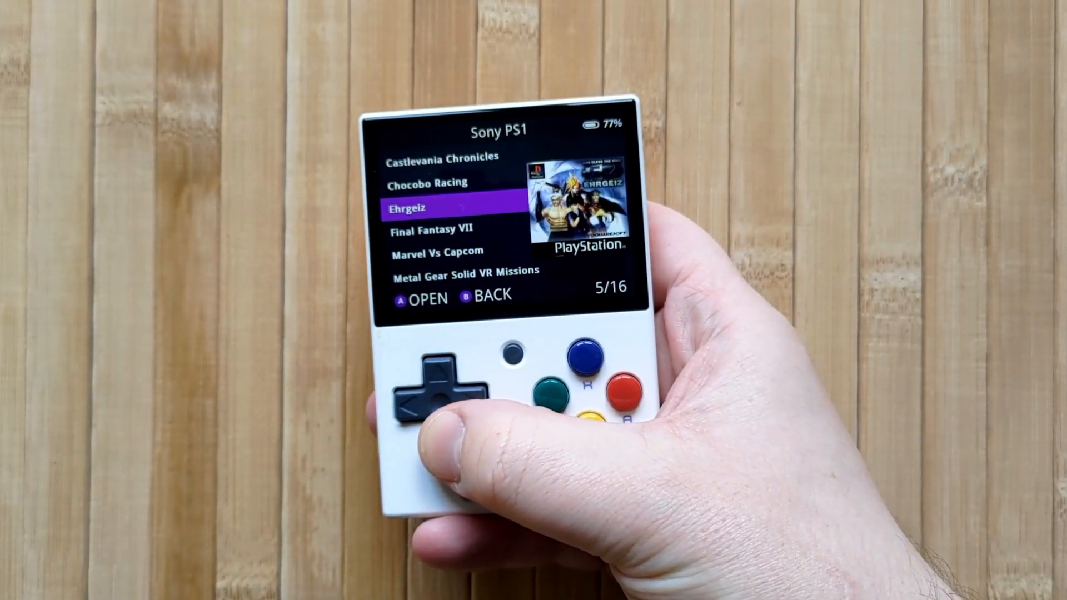
{"action": "key", "text": "Down"}
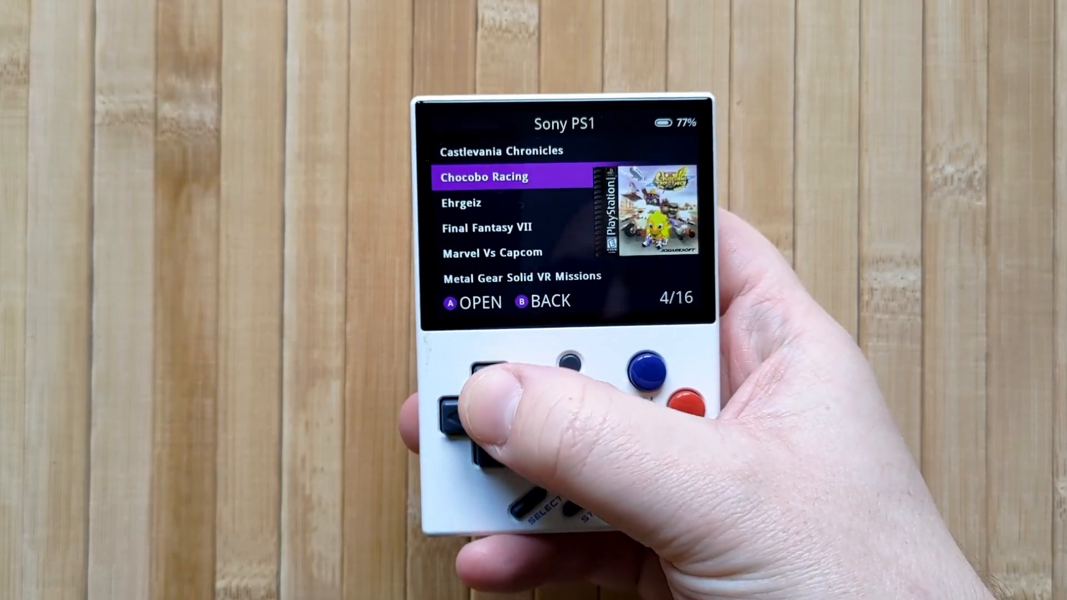
{"action": "key", "text": "down"}
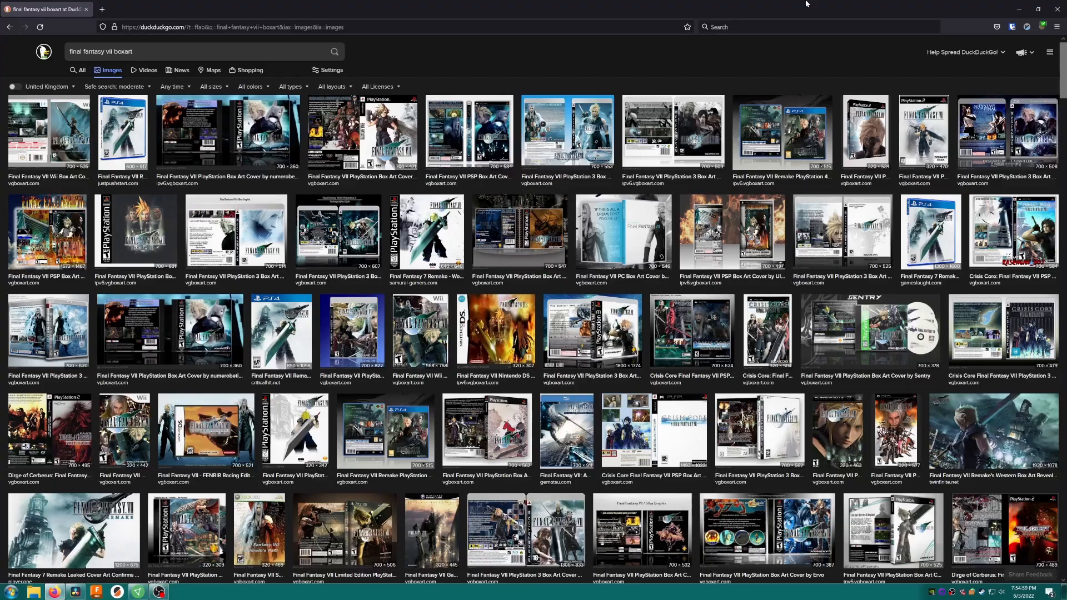
Step: Find the PAL Final Fantasy VII PS1 cover in the image results and save it to the Desktop
{"action": "scroll", "scroll_direction": "down", "scroll_amount": 3}
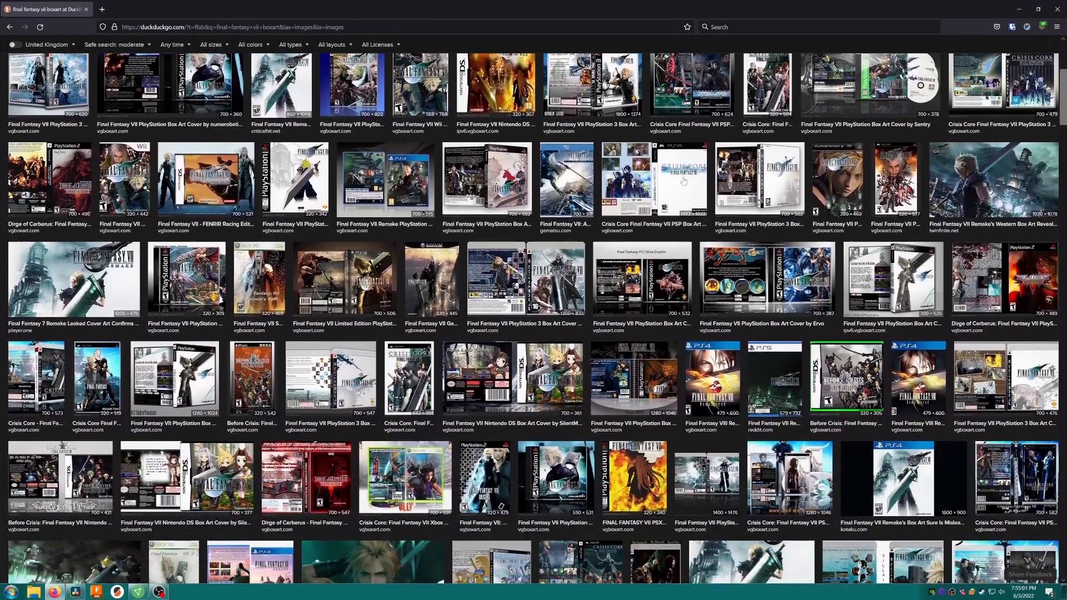
{"action": "scroll", "scroll_direction": "down", "scroll_amount": 3}
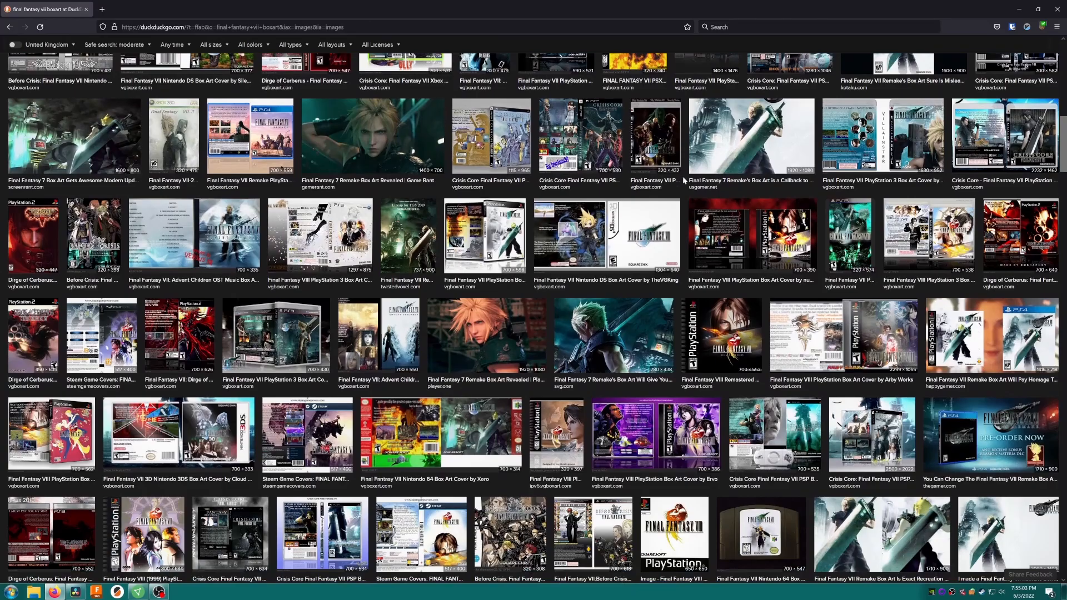
{"action": "scroll", "scroll_direction": "down", "scroll_amount": 3}
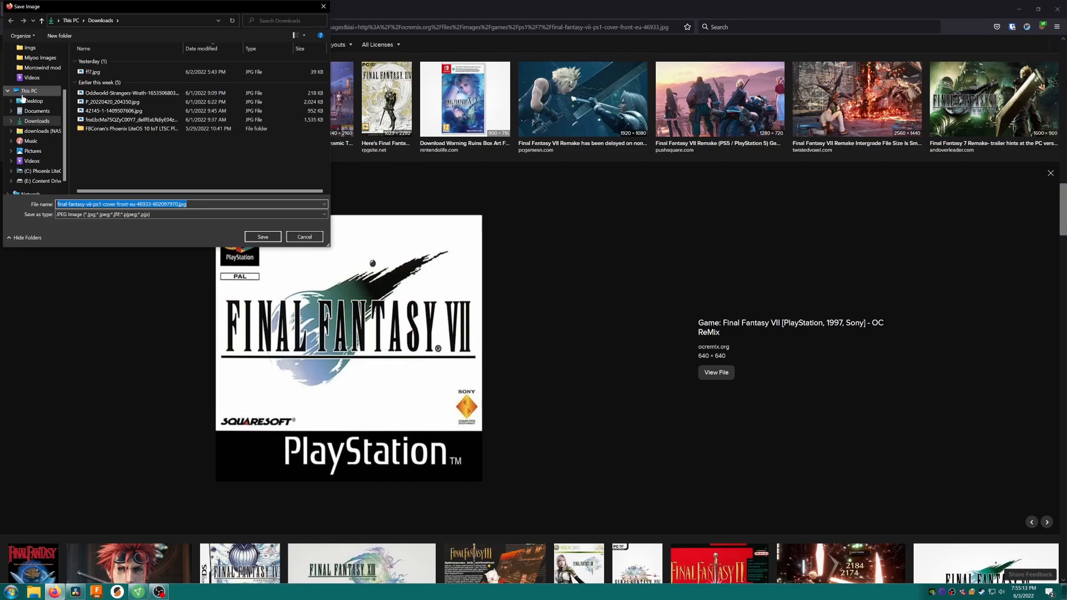
{"action": "left_click", "coordinate": [33, 102]}
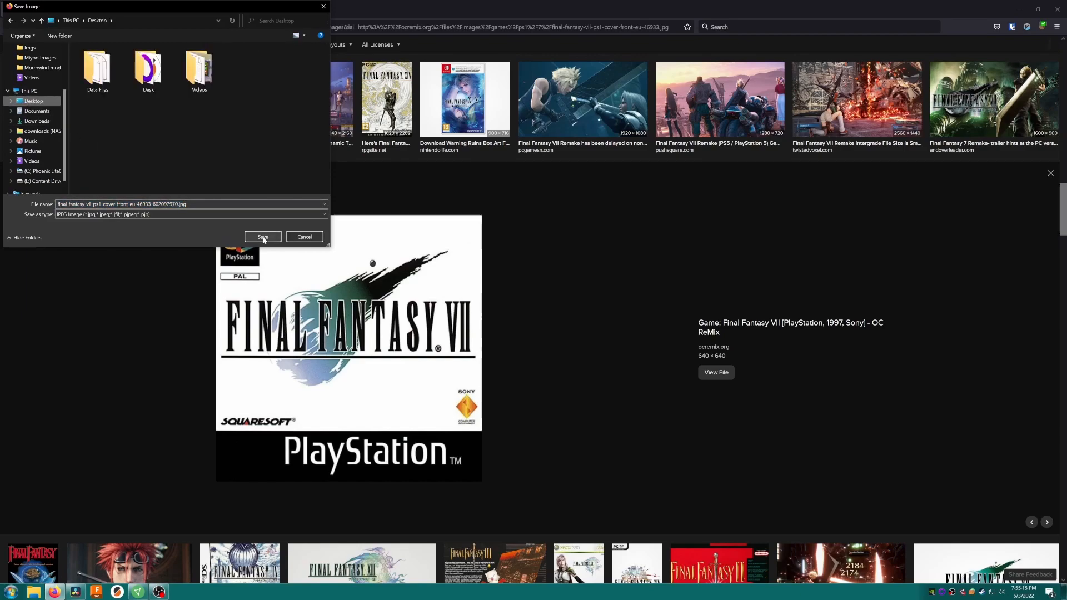
{"action": "left_click", "coordinate": [262, 237]}
{"action": "type", "text": "paint"}
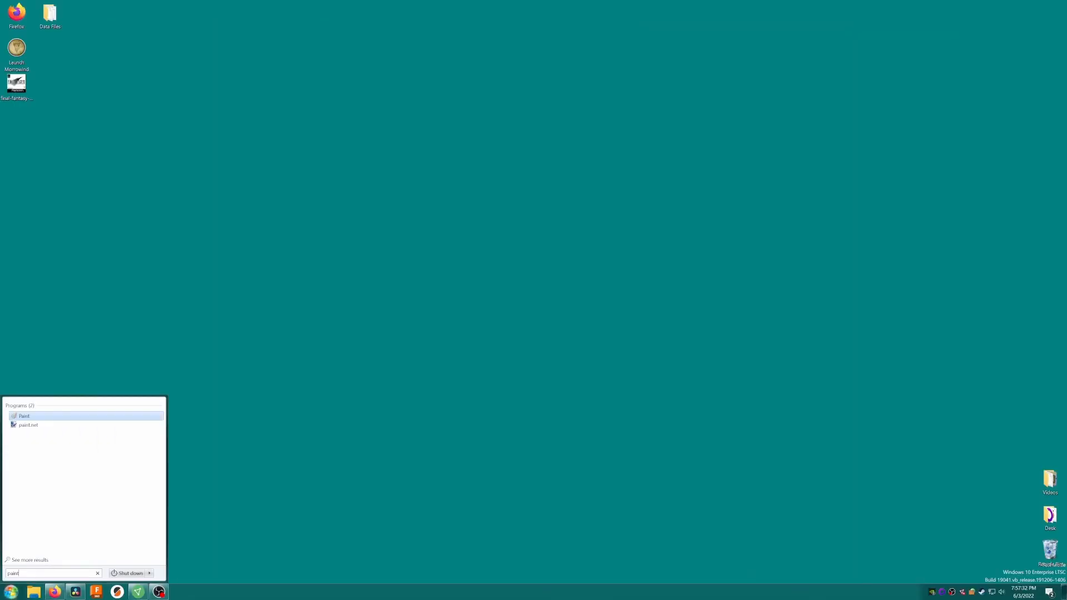
Step: Load the downloaded Final Fantasy VII cover in Paint and resize it to 256 pixels
{"action": "left_click", "coordinate": [23, 416]}
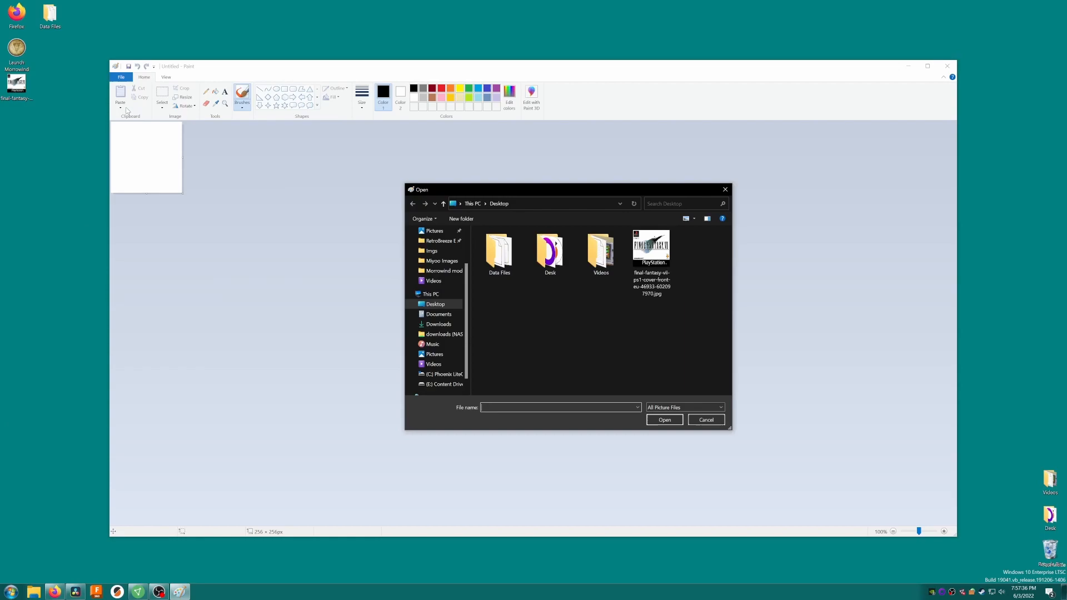
{"action": "double_click", "coordinate": [650, 245]}
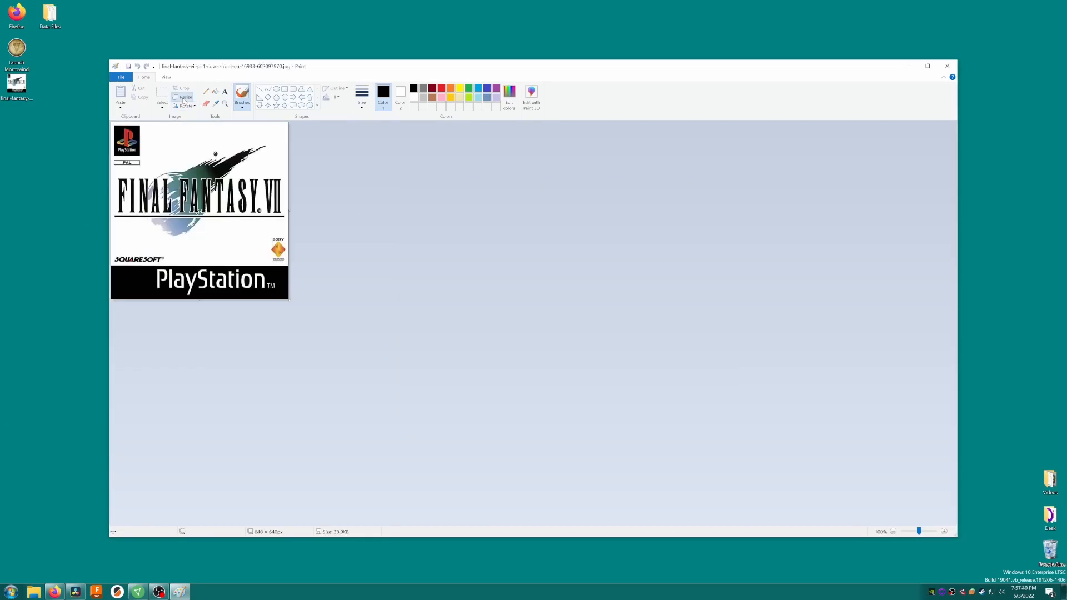
{"action": "left_click", "coordinate": [183, 97]}
{"action": "type", "text": "256"}
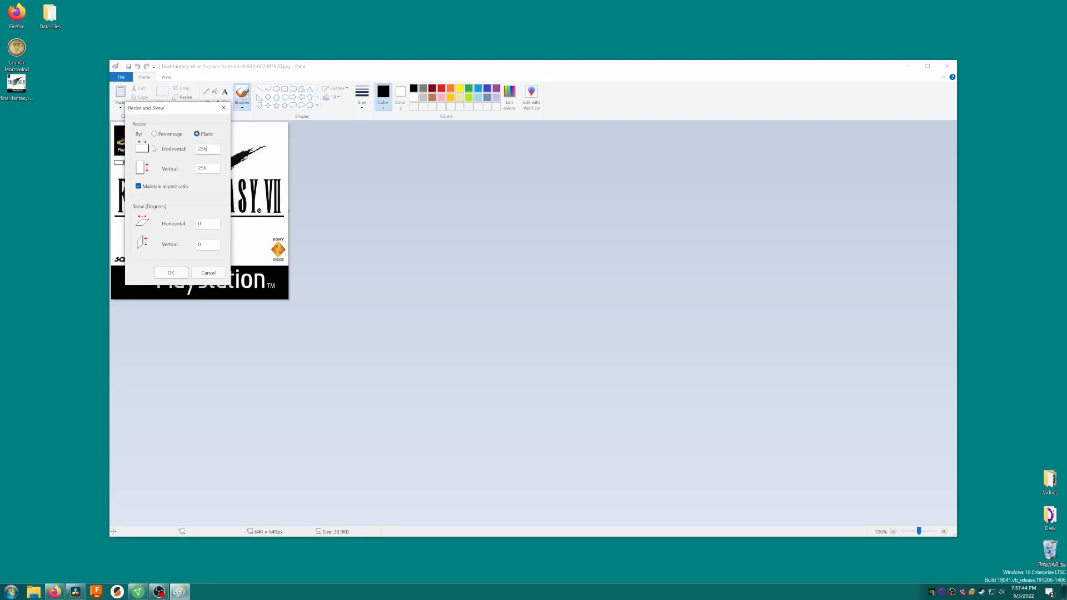
{"action": "left_click", "coordinate": [171, 273]}
{"action": "type", "text": "Final Fantasy VII"}
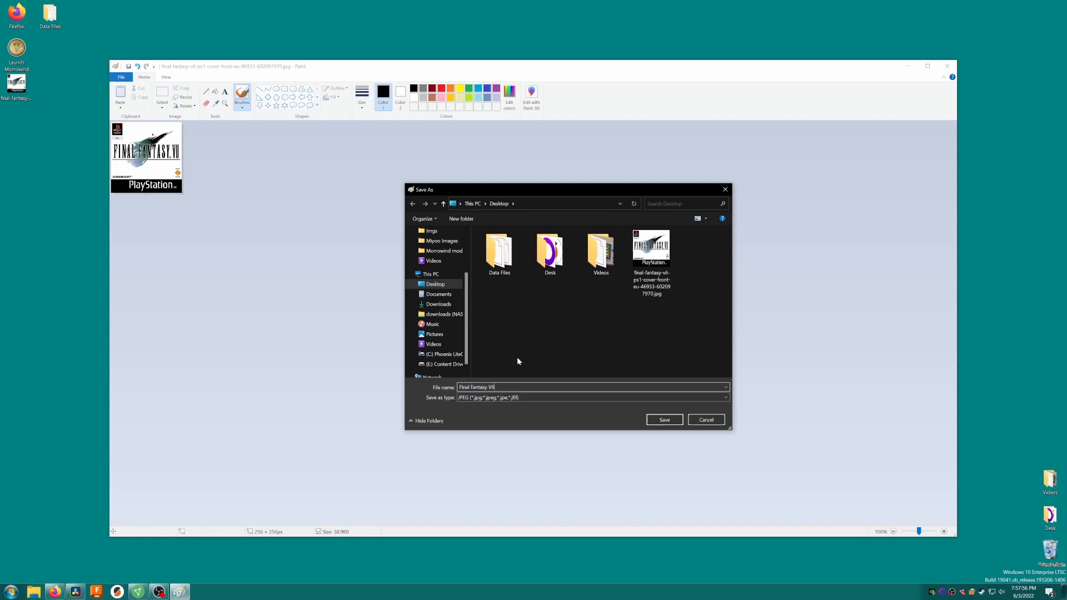
Step: Save the resized cover as Final Fantasy VII.png in PNG format
{"action": "left_click", "coordinate": [726, 397]}
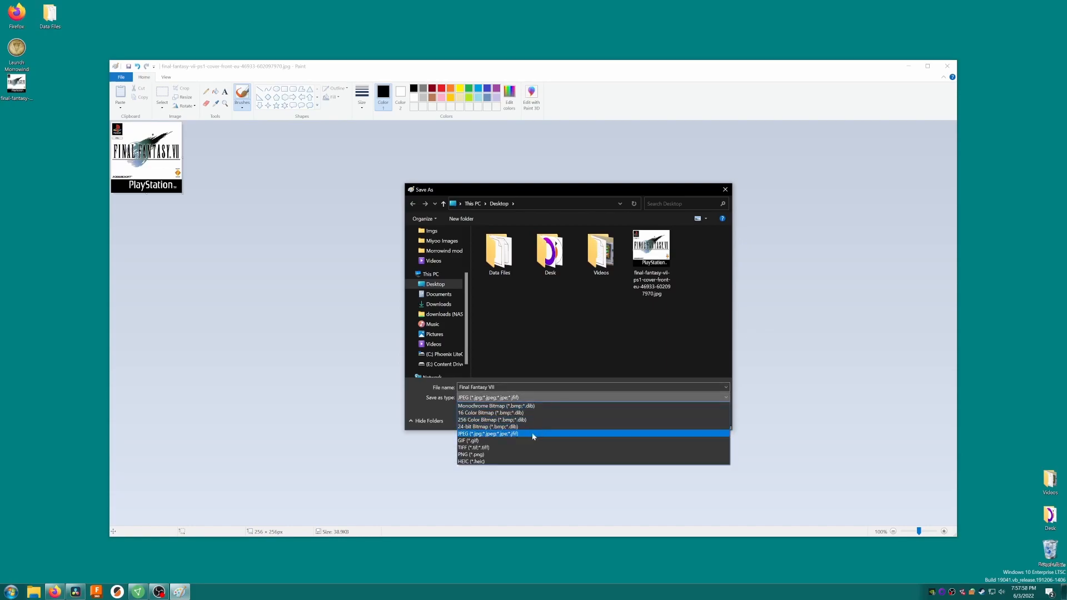
{"action": "left_click", "coordinate": [465, 454]}
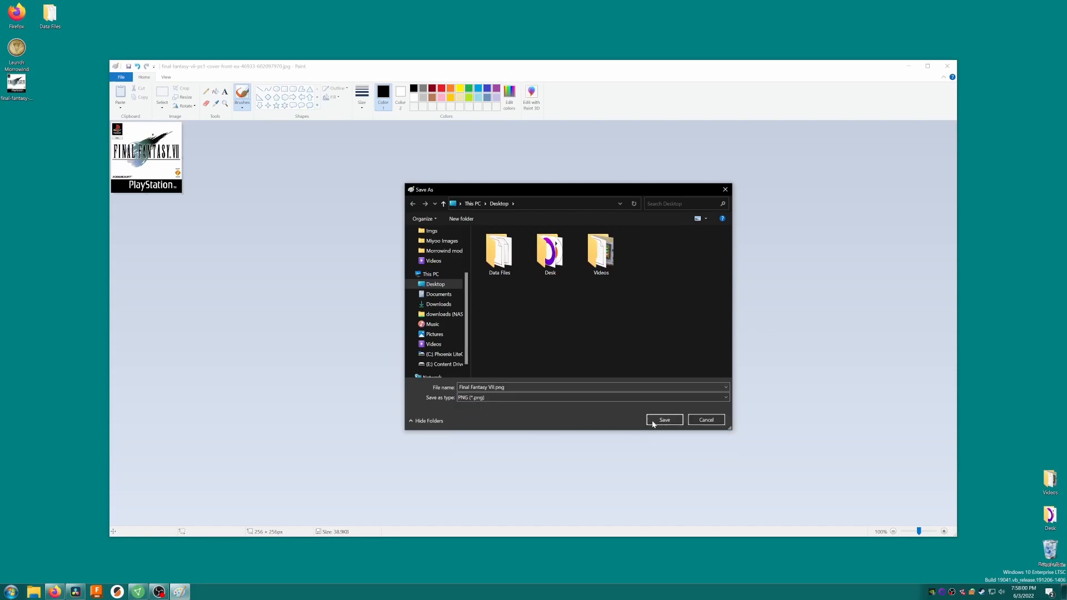
{"action": "left_click", "coordinate": [664, 420]}
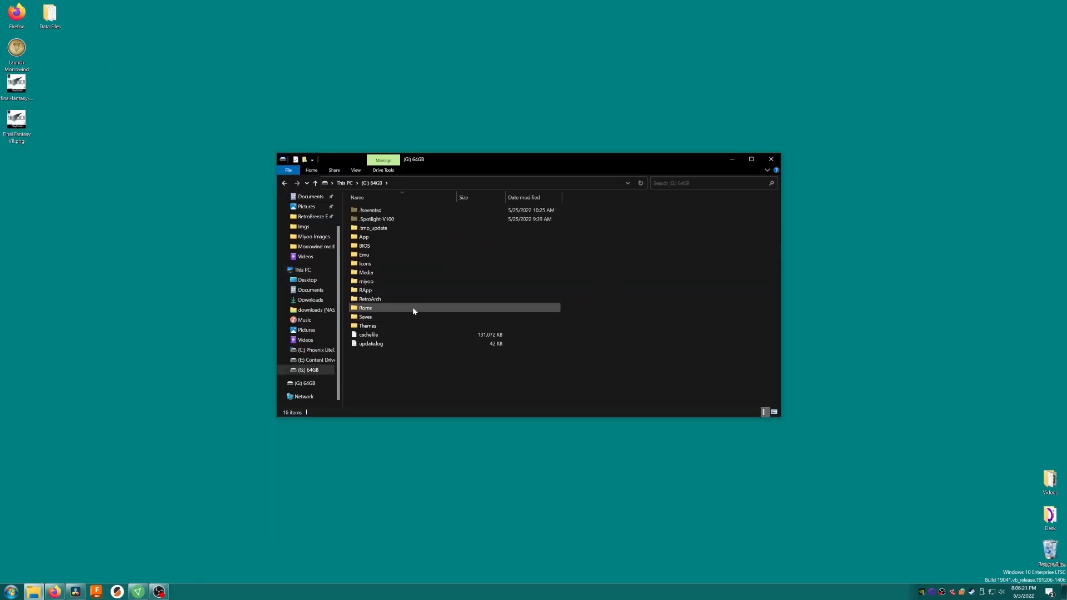
Step: Place Final Fantasy VII.png in Roms\PS\Imgs on the 64GB drive and bring up its context menu
{"action": "double_click", "coordinate": [365, 308]}
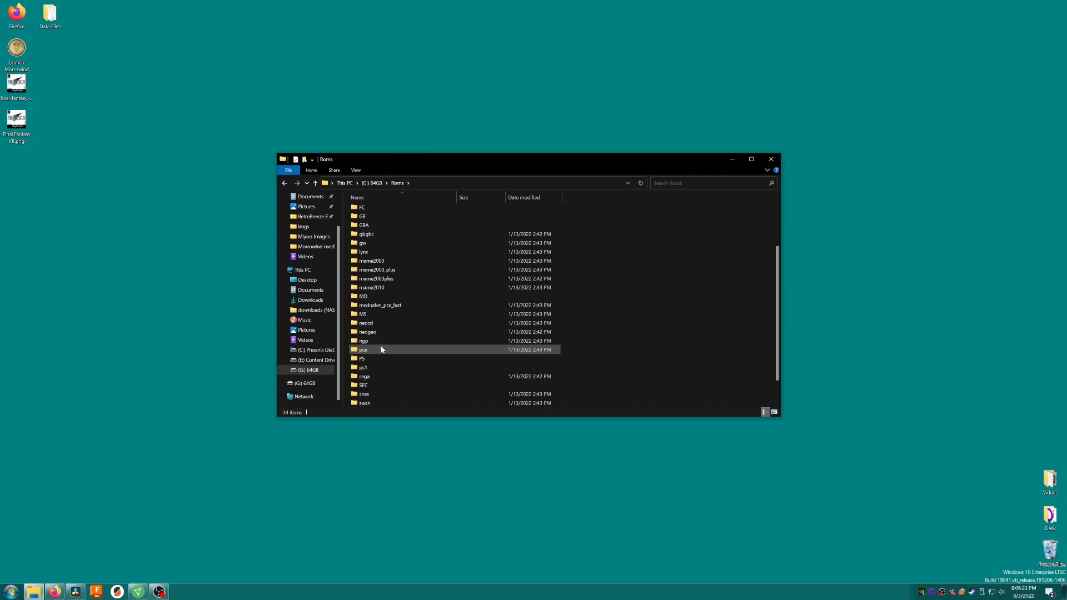
{"action": "double_click", "coordinate": [362, 358]}
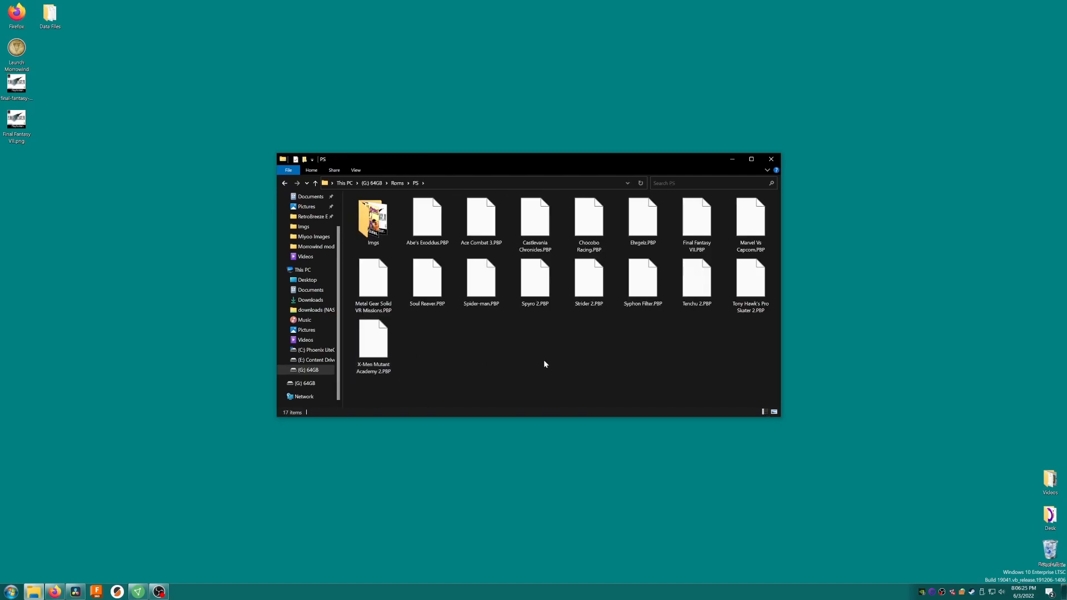
{"action": "mouse_move", "coordinate": [374, 221]}
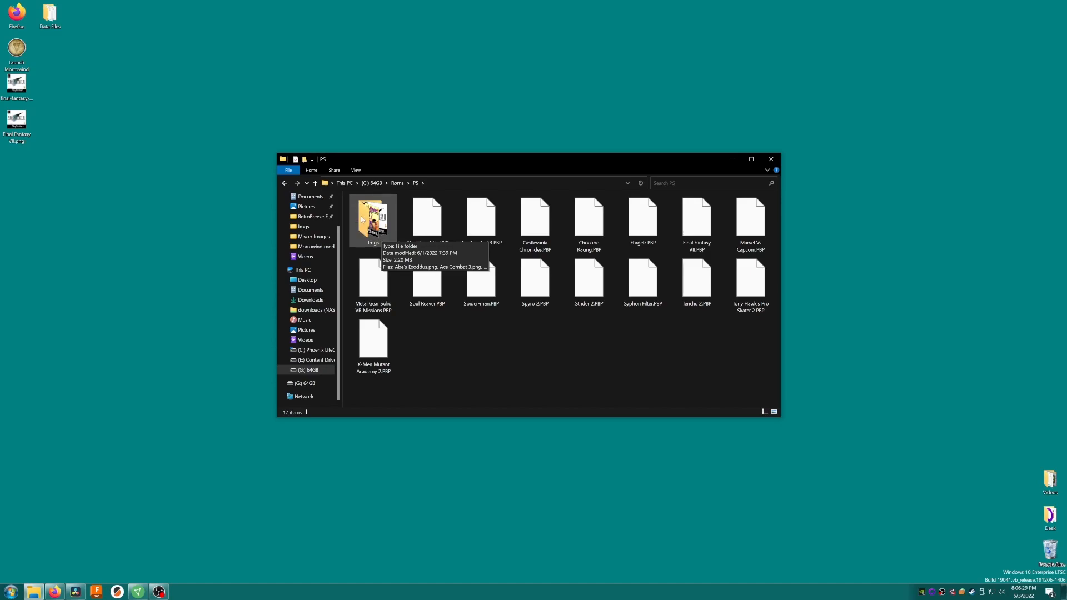
{"action": "double_click", "coordinate": [373, 221]}
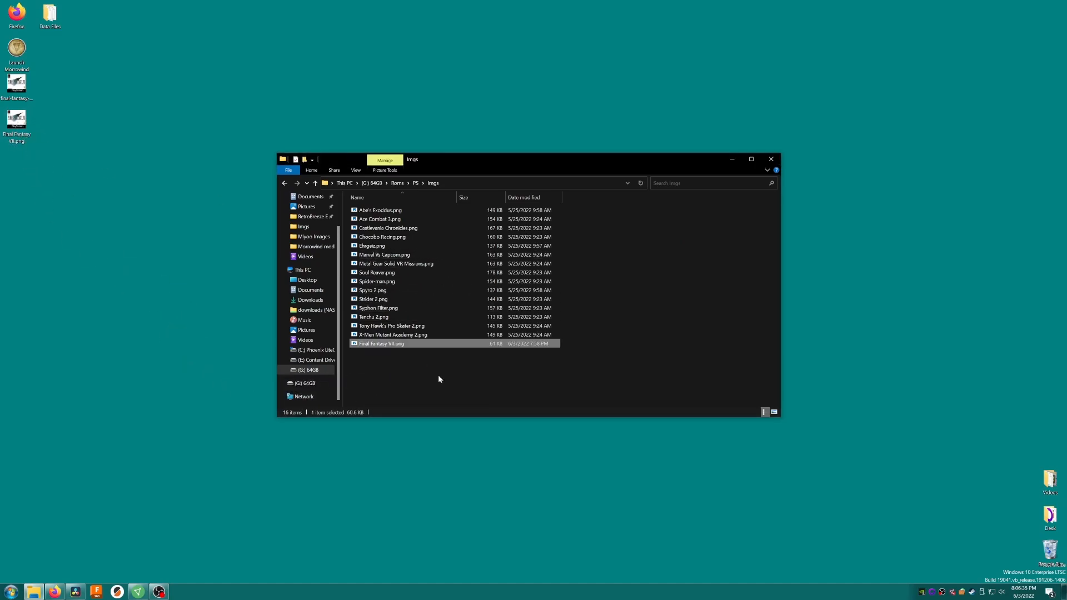
{"action": "left_click", "coordinate": [439, 379]}
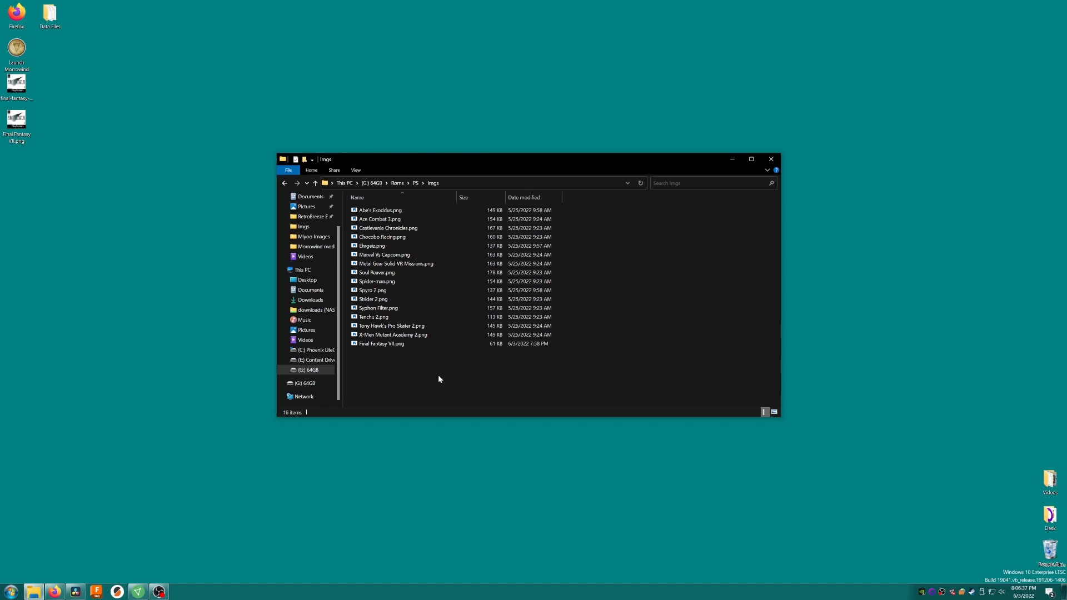
{"action": "right_click", "coordinate": [307, 369]}
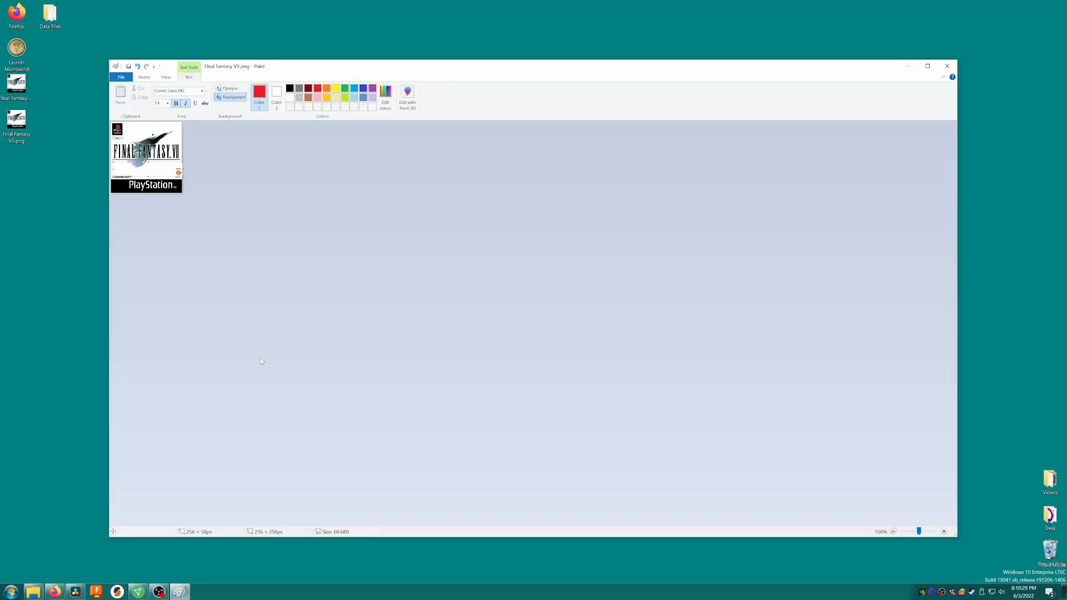
Step: Add the red text 'cloudz adventure' onto the Final Fantasy VII cover
{"action": "type", "text": "cloudz"}
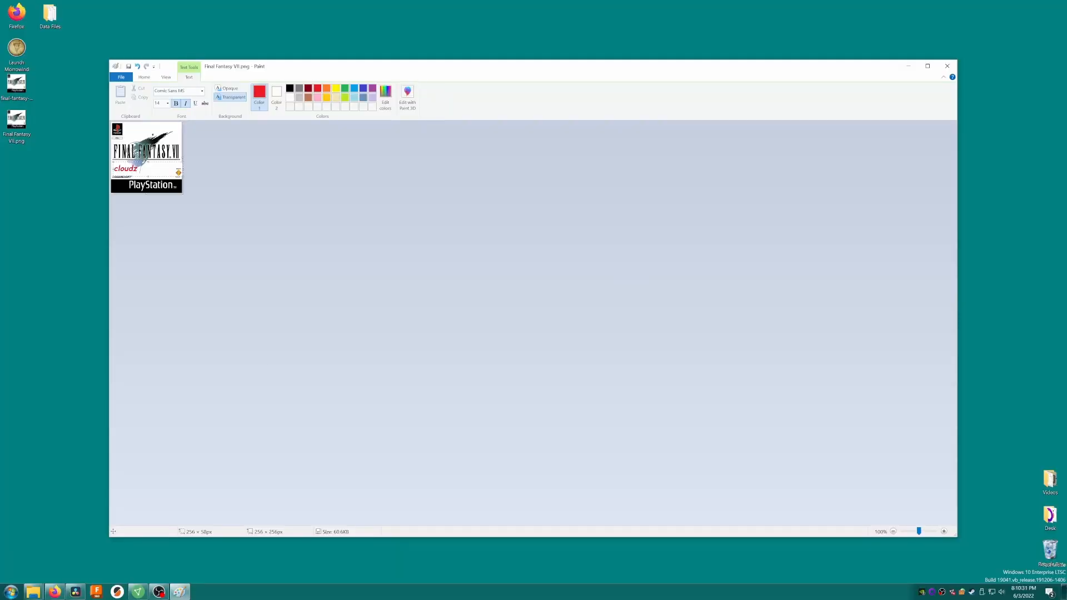
{"action": "type", "text": "adventure"}
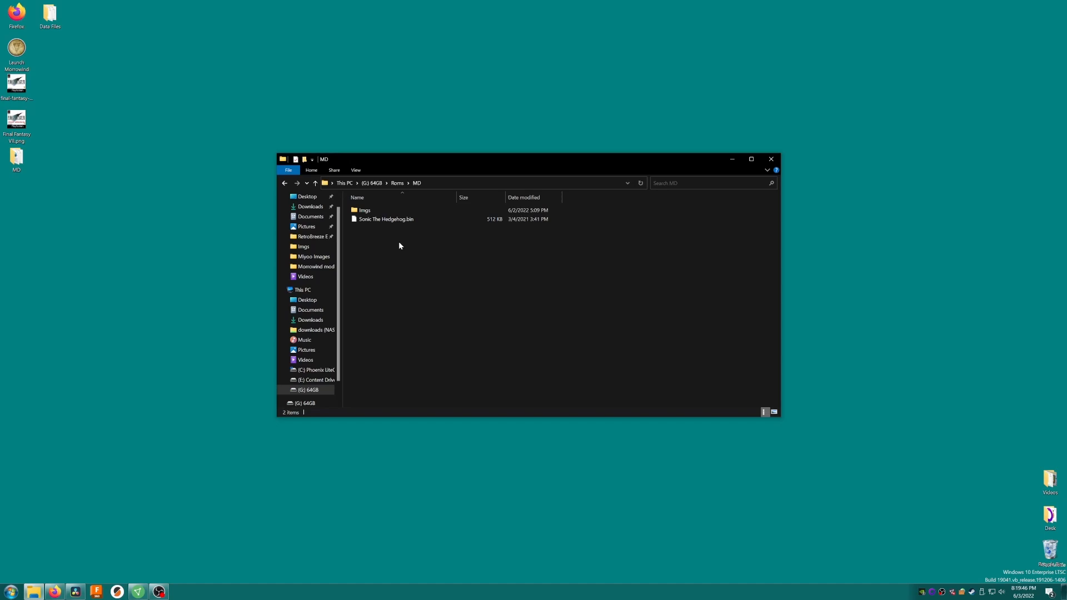
{"action": "mouse_move", "coordinate": [400, 227]}
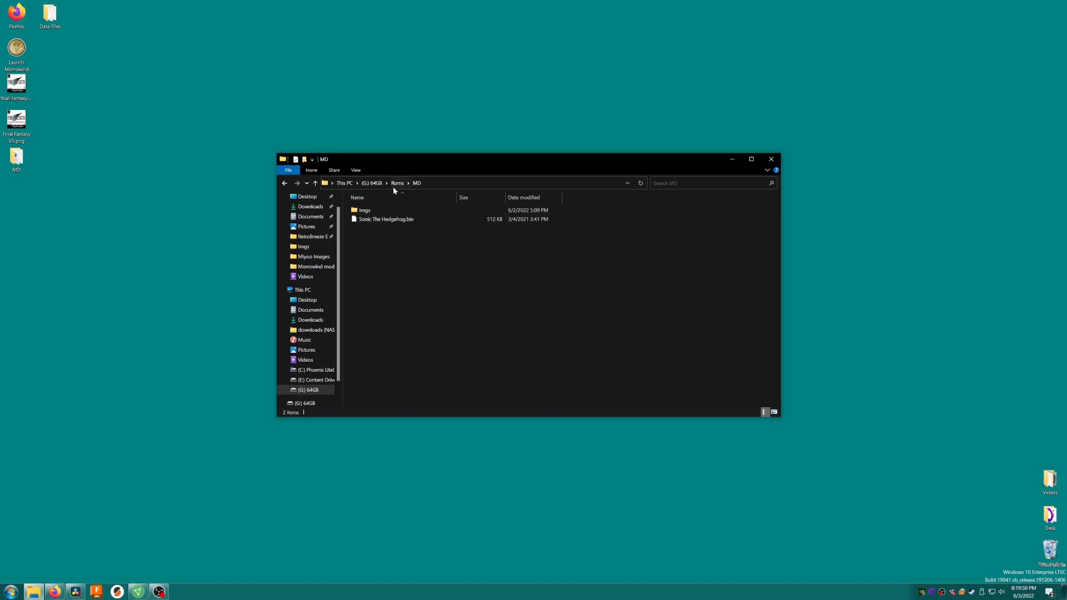
{"action": "mouse_move", "coordinate": [419, 264]}
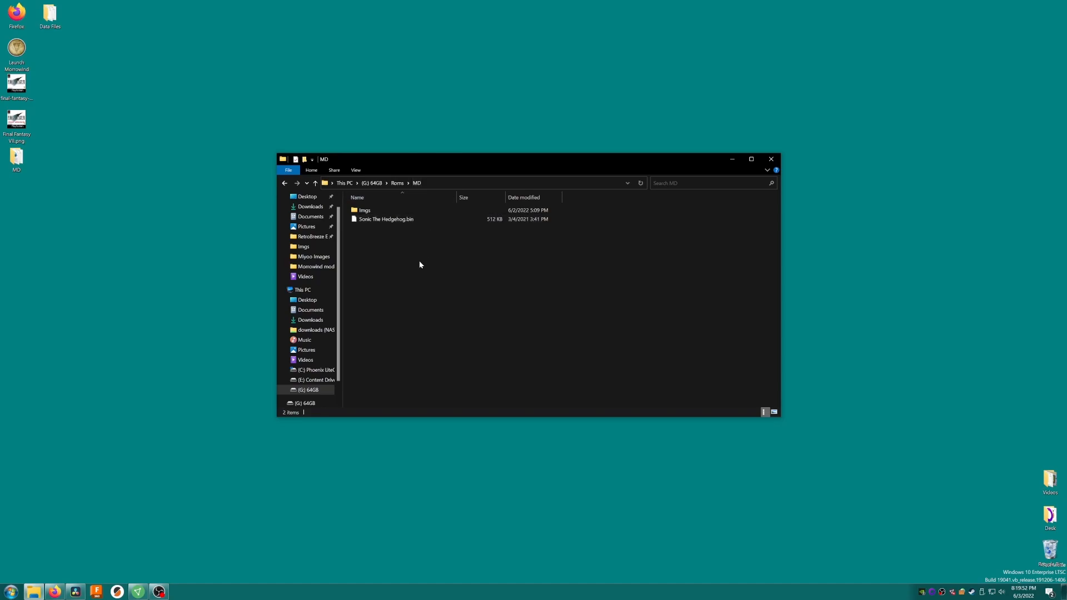
Step: Check the Sonic The Hedgehog image inside MD's Imgs folder, then return to the MD ROM folder
{"action": "left_click", "coordinate": [365, 210]}
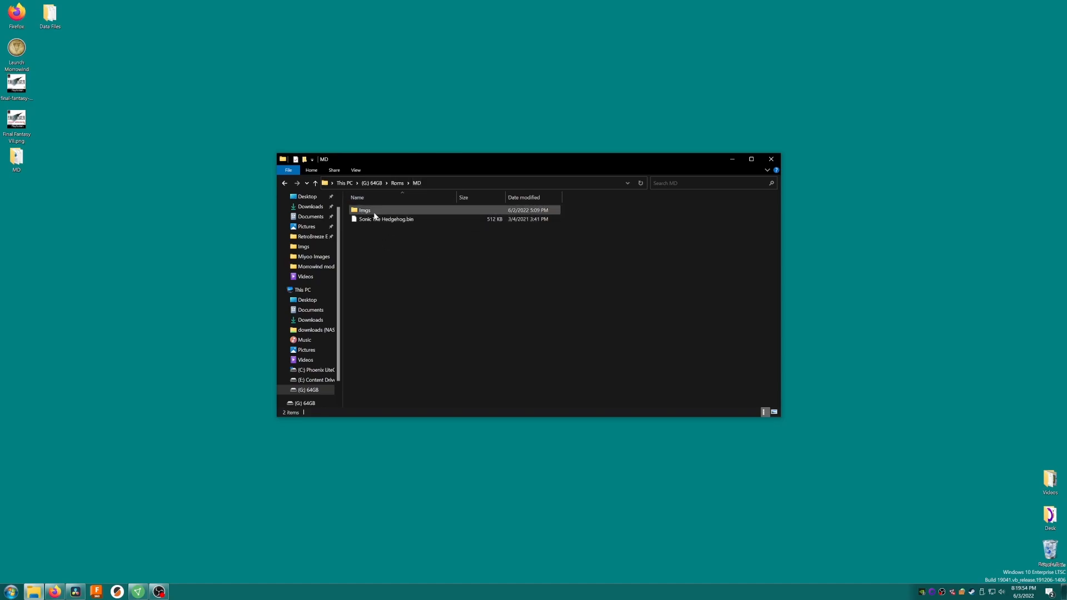
{"action": "double_click", "coordinate": [365, 210]}
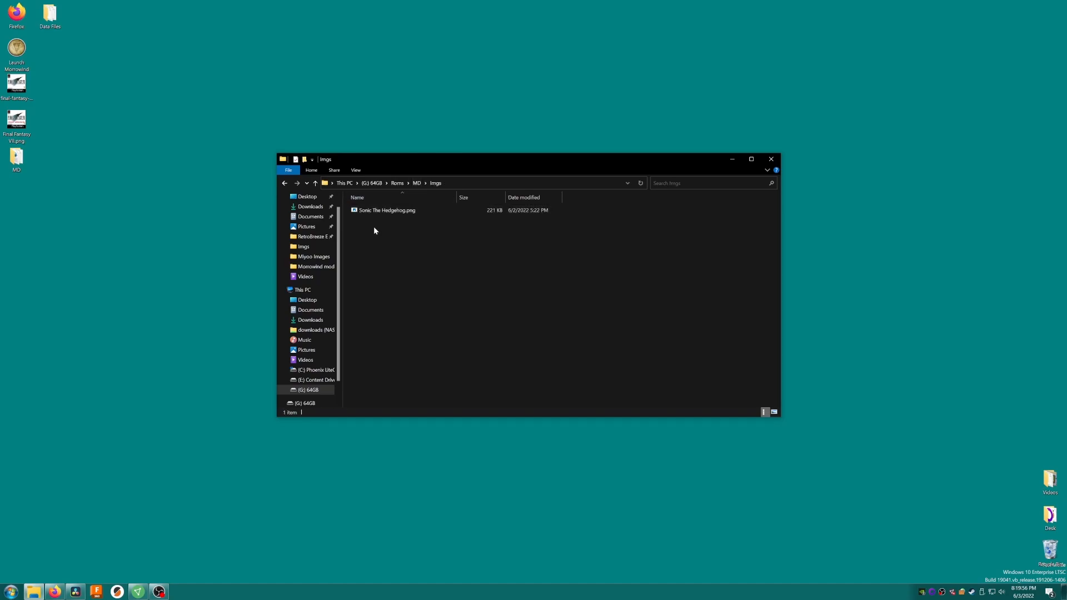
{"action": "mouse_move", "coordinate": [384, 210]}
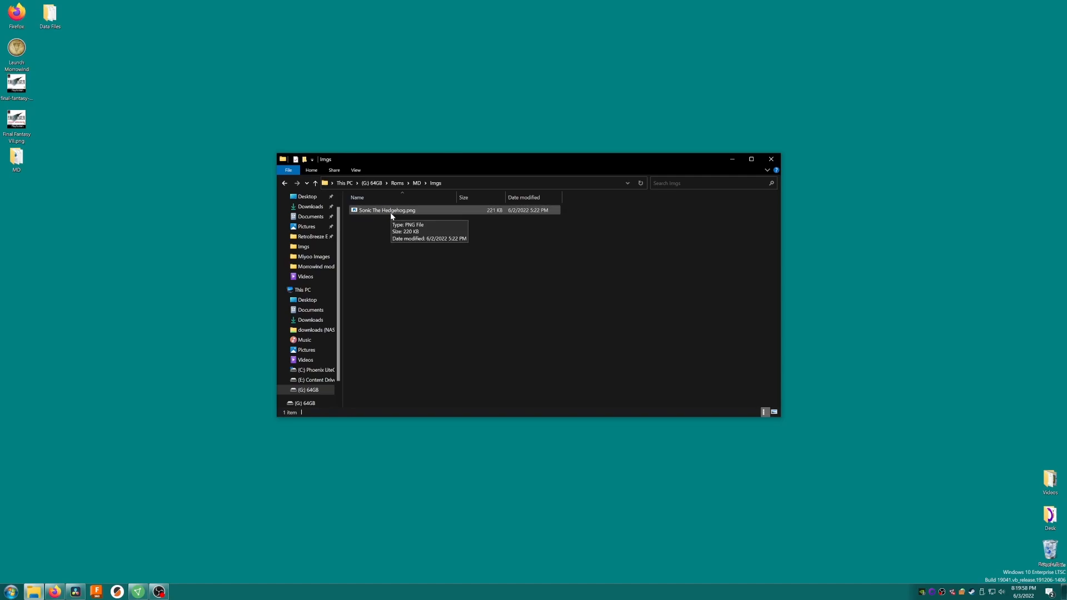
{"action": "left_click", "coordinate": [314, 182]}
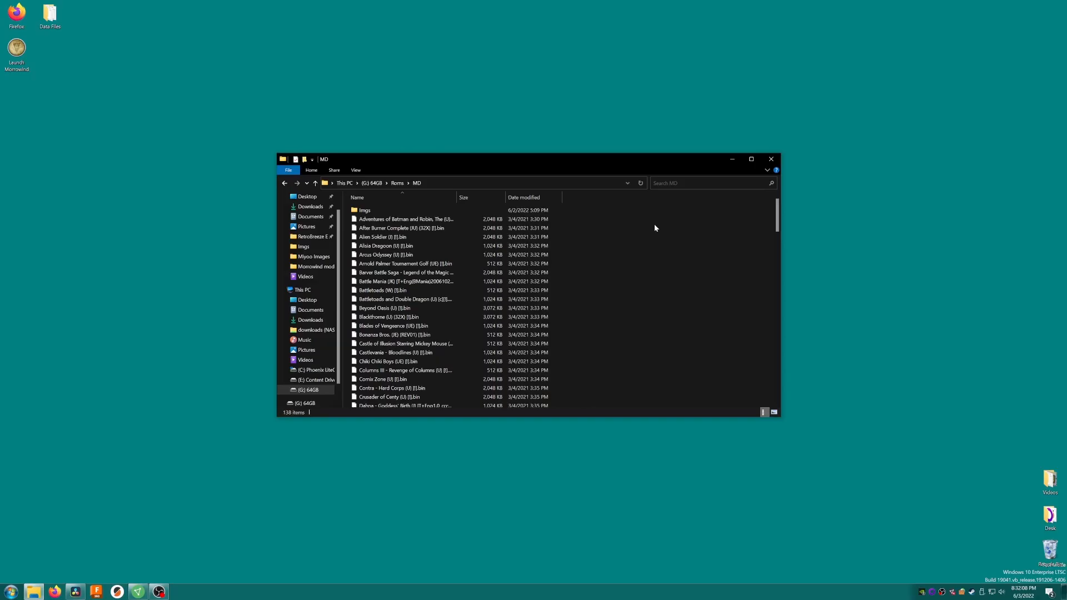
Step: Browse the box art in Imgs, then download Skraper for Windows from skraper.net's download section
{"action": "scroll", "scroll_direction": "down", "scroll_amount": 3}
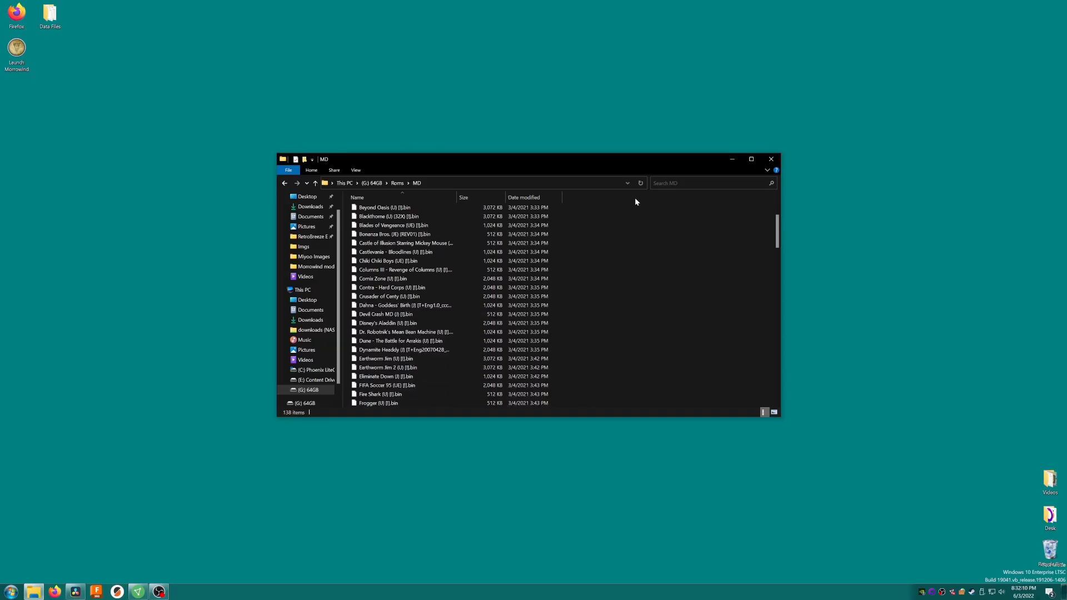
{"action": "scroll", "scroll_direction": "down", "scroll_amount": 3}
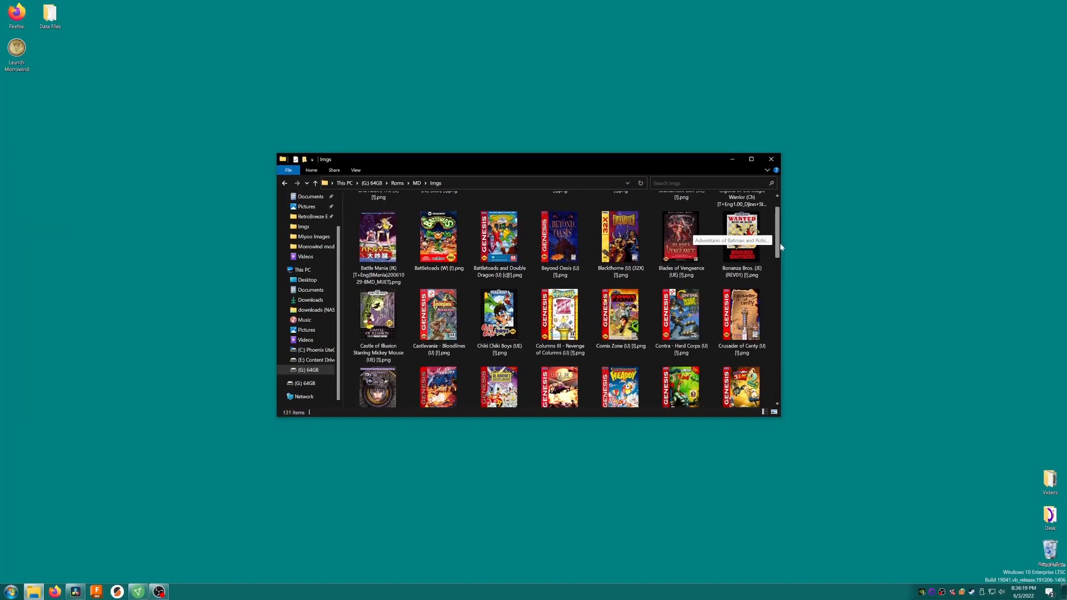
{"action": "scroll", "scroll_direction": "down", "scroll_amount": 3}
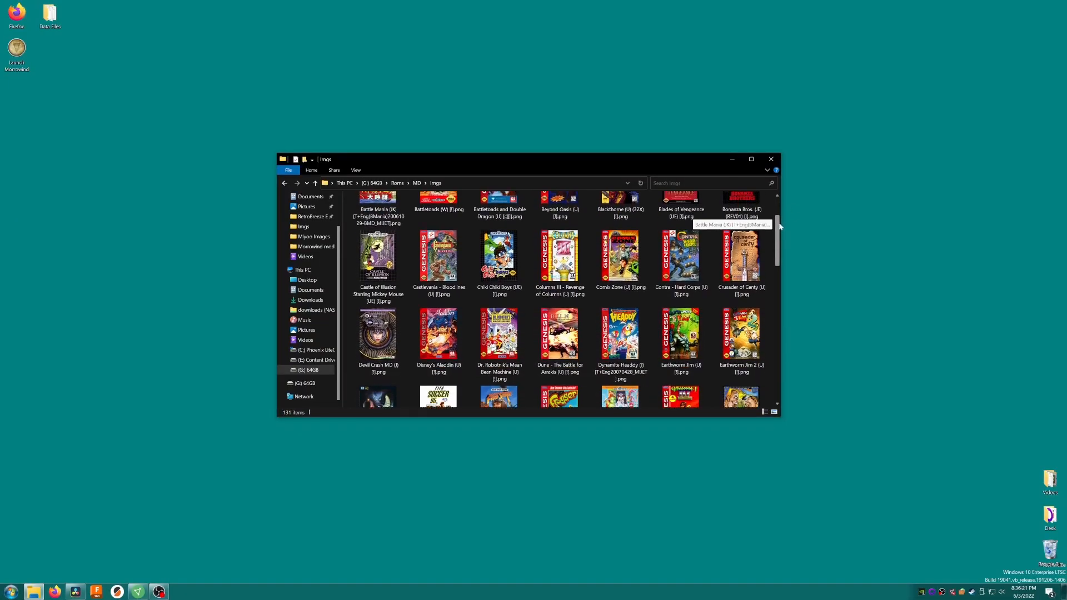
{"action": "scroll", "scroll_direction": "down", "scroll_amount": 3}
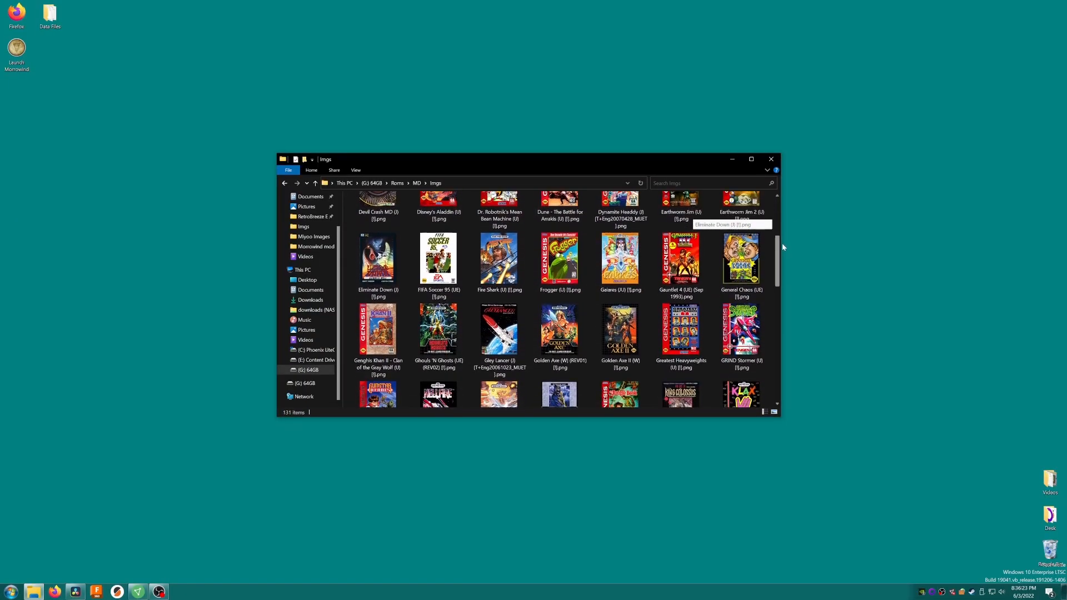
{"action": "scroll", "scroll_direction": "down", "scroll_amount": 3}
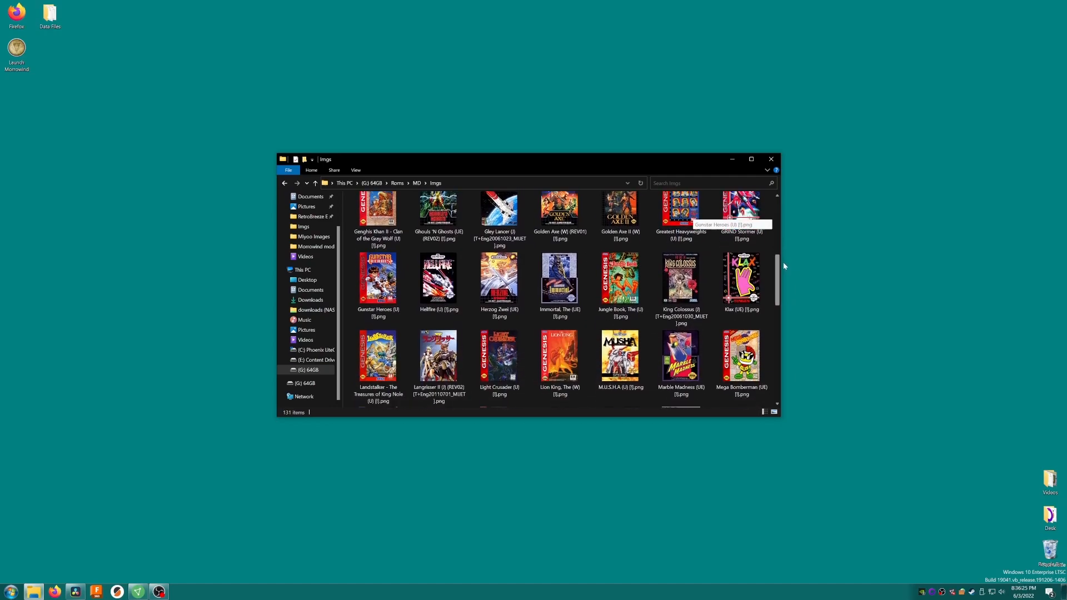
{"action": "scroll", "scroll_direction": "down", "scroll_amount": 3}
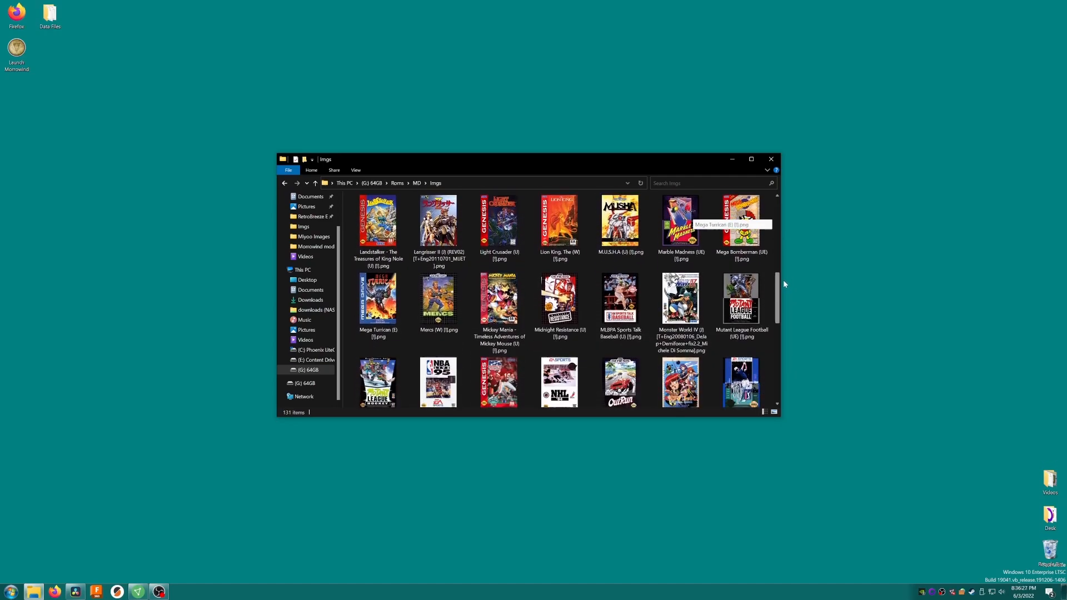
{"action": "scroll", "scroll_direction": "down", "scroll_amount": 3}
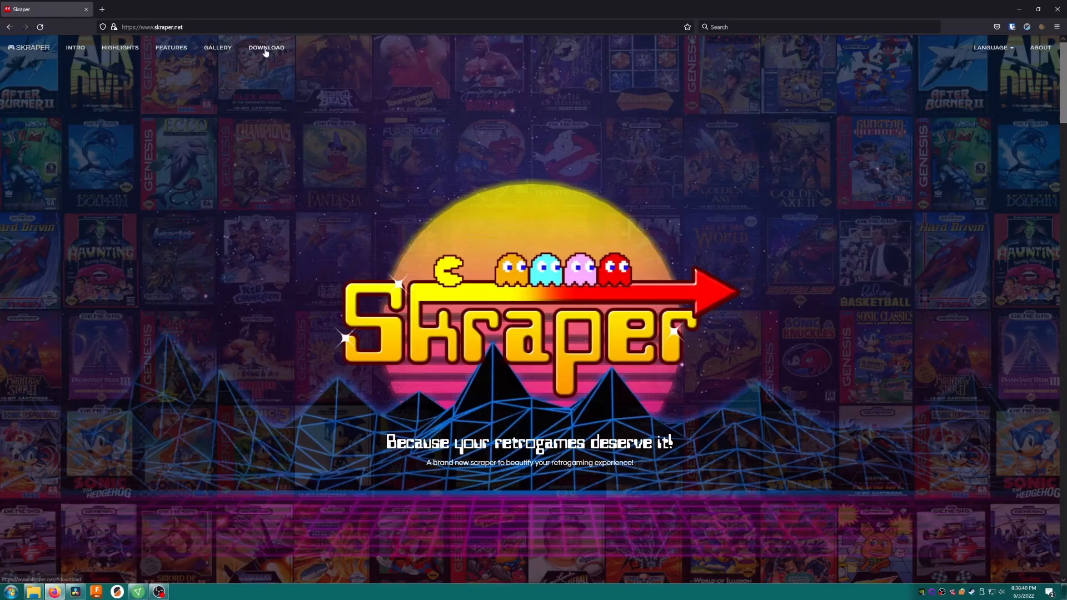
{"action": "left_click", "coordinate": [266, 48]}
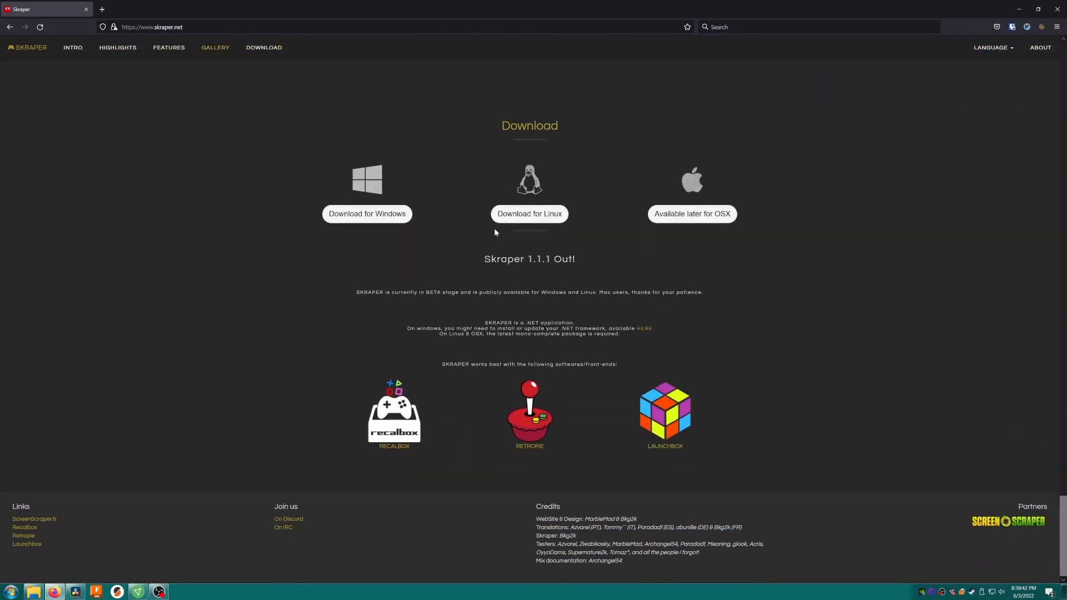
{"action": "left_click", "coordinate": [366, 213]}
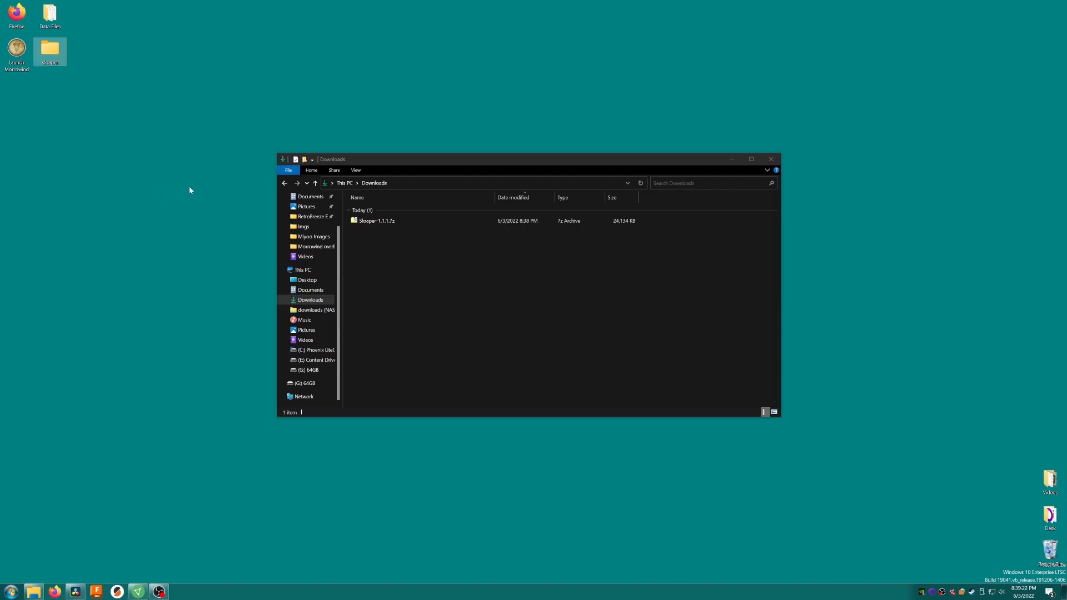
Step: Extract the whole Skraper .7z archive into the skraper folder and launch SkraperUI.exe
{"action": "double_click", "coordinate": [377, 220]}
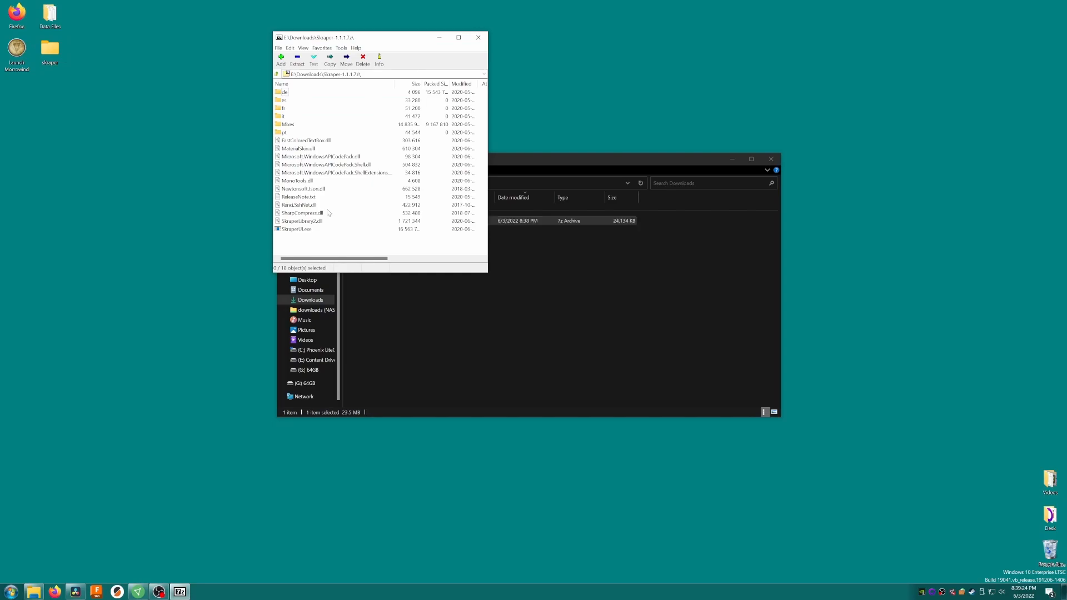
{"action": "key", "text": "ctrl+a"}
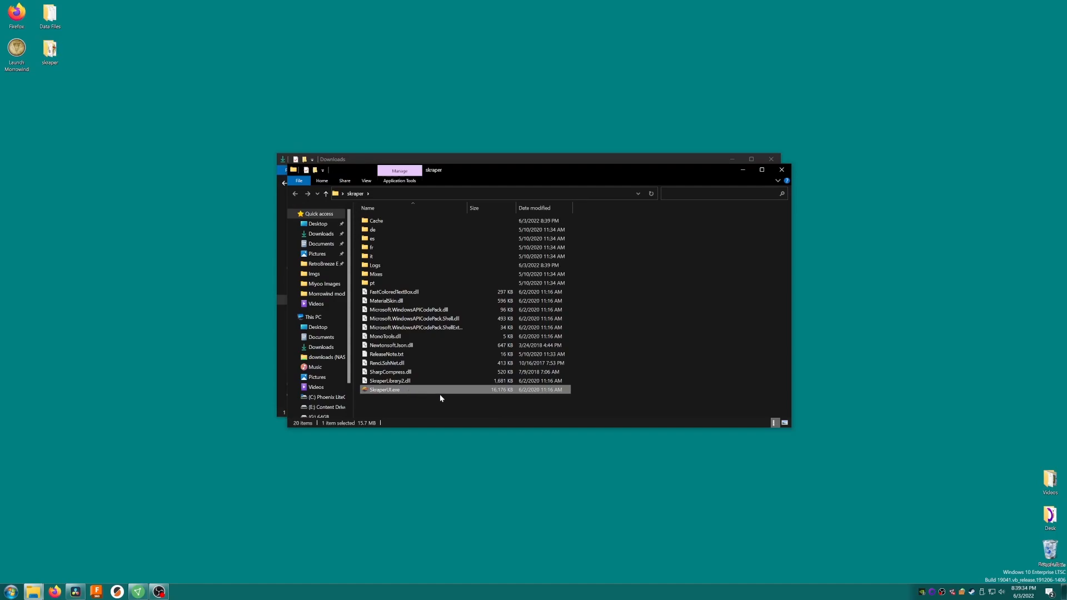
{"action": "double_click", "coordinate": [385, 390]}
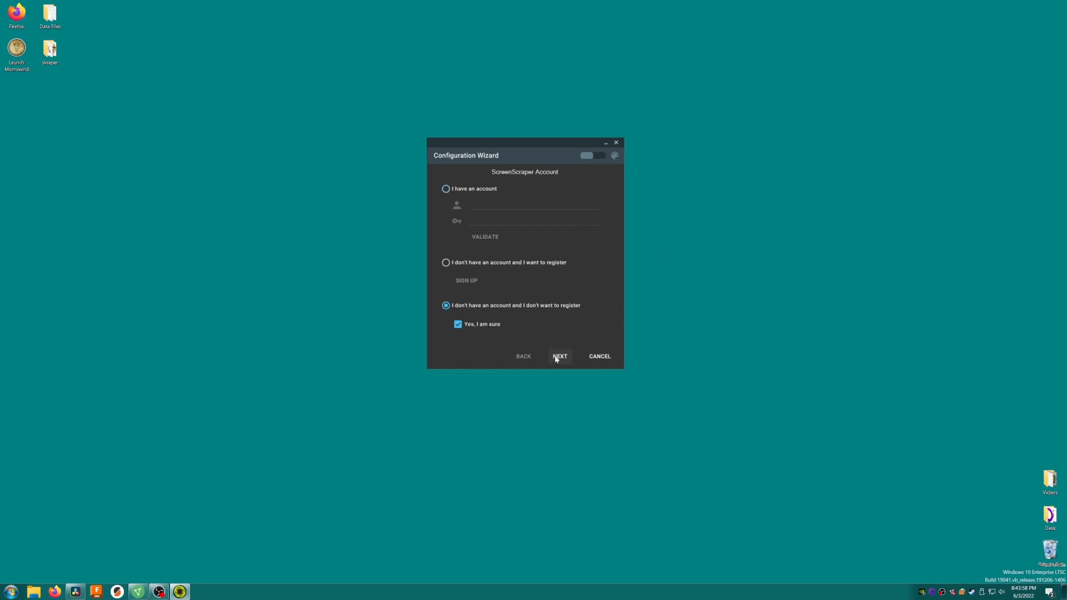
Step: Continue the setup wizard without a ScreenScraper account
{"action": "left_click", "coordinate": [559, 356]}
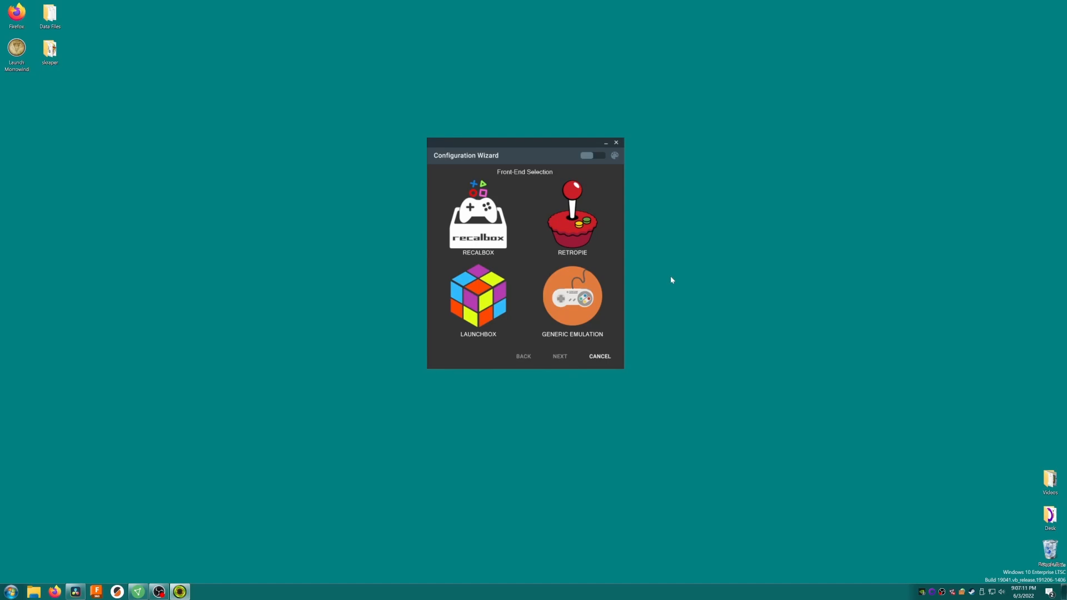
{"action": "mouse_move", "coordinate": [587, 248]}
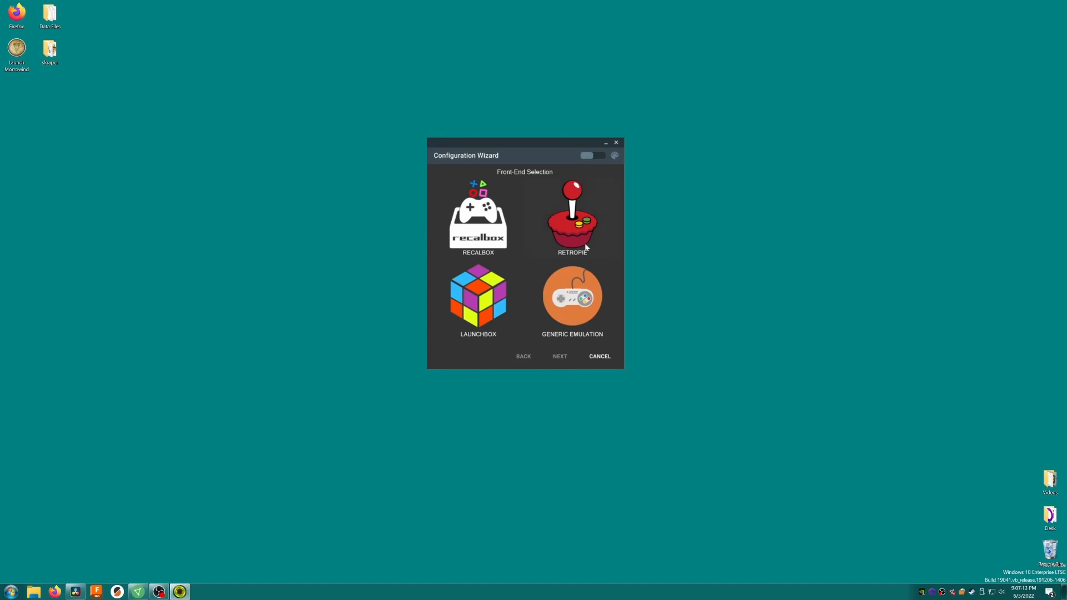
Step: Pick Recalbox as front-end and G:\Roms as ROM root, including non-Recalbox folders, detecting 14 systems
{"action": "left_click", "coordinate": [477, 217]}
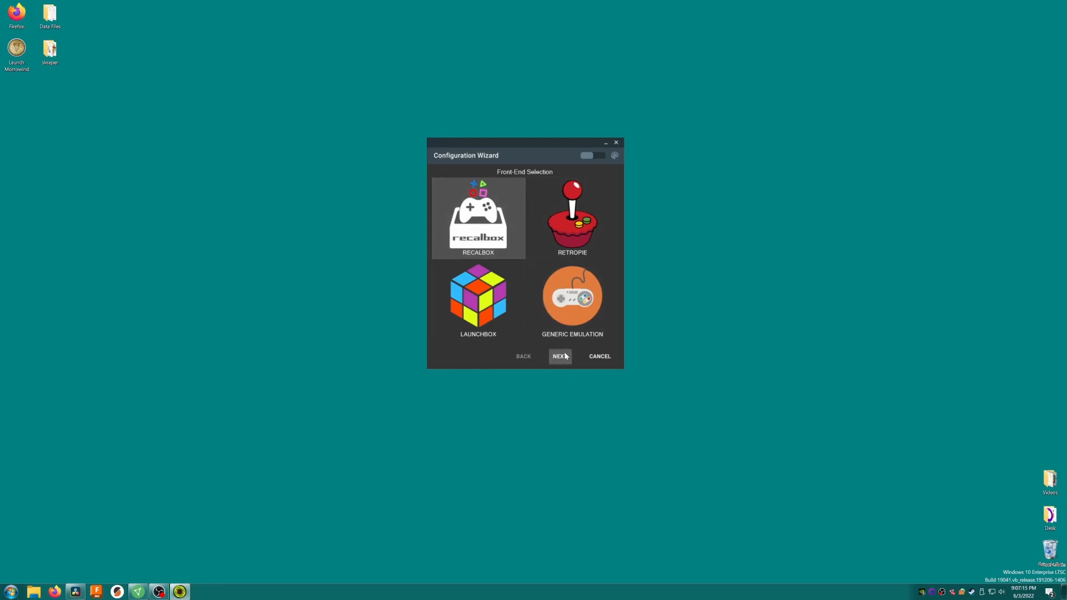
{"action": "left_click", "coordinate": [559, 356]}
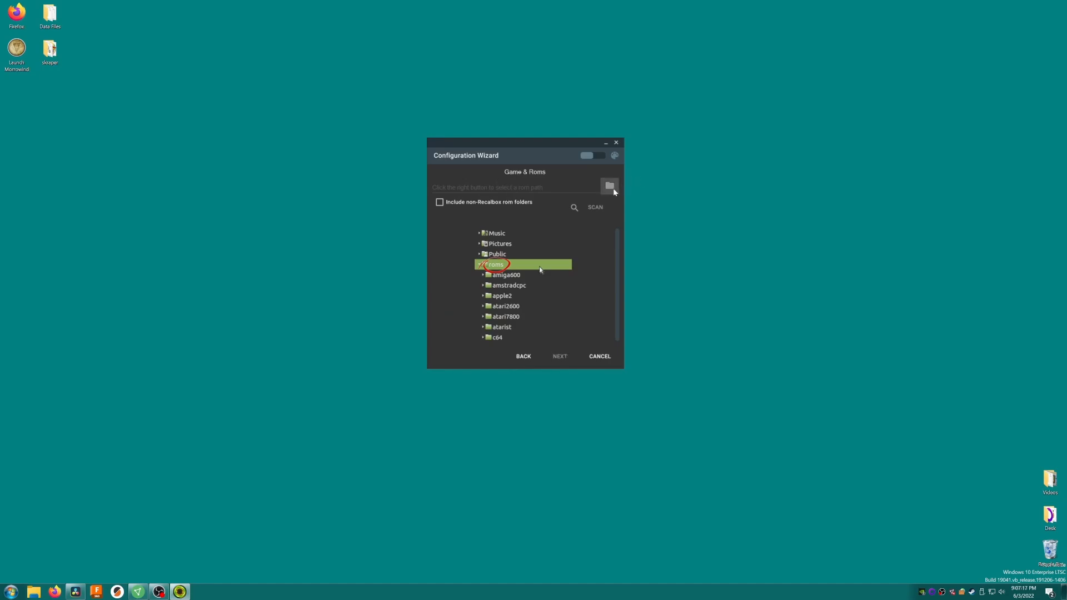
{"action": "left_click", "coordinate": [608, 186]}
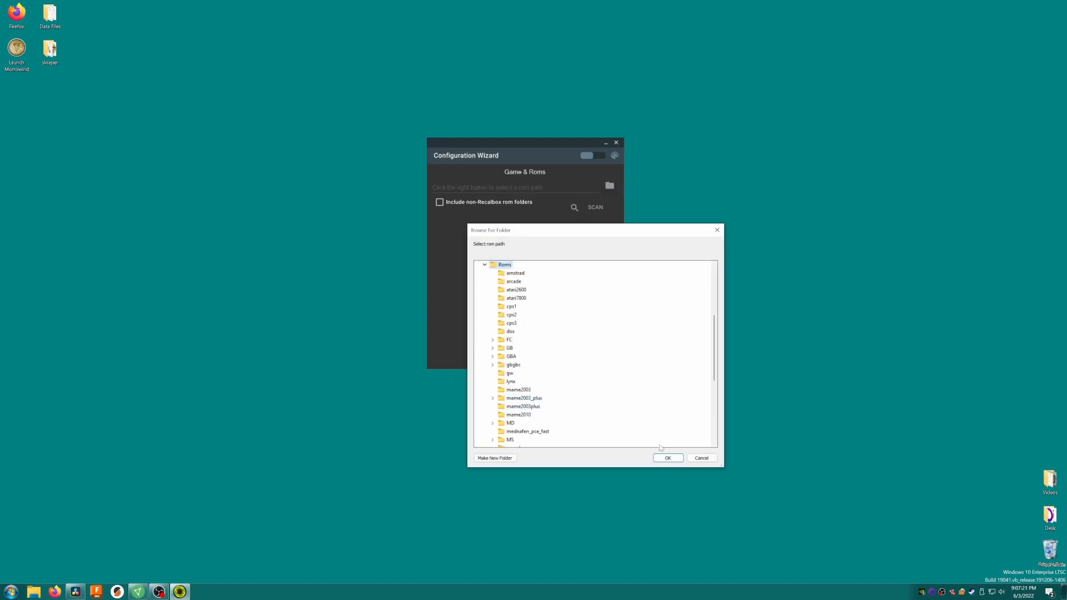
{"action": "left_click", "coordinate": [667, 457]}
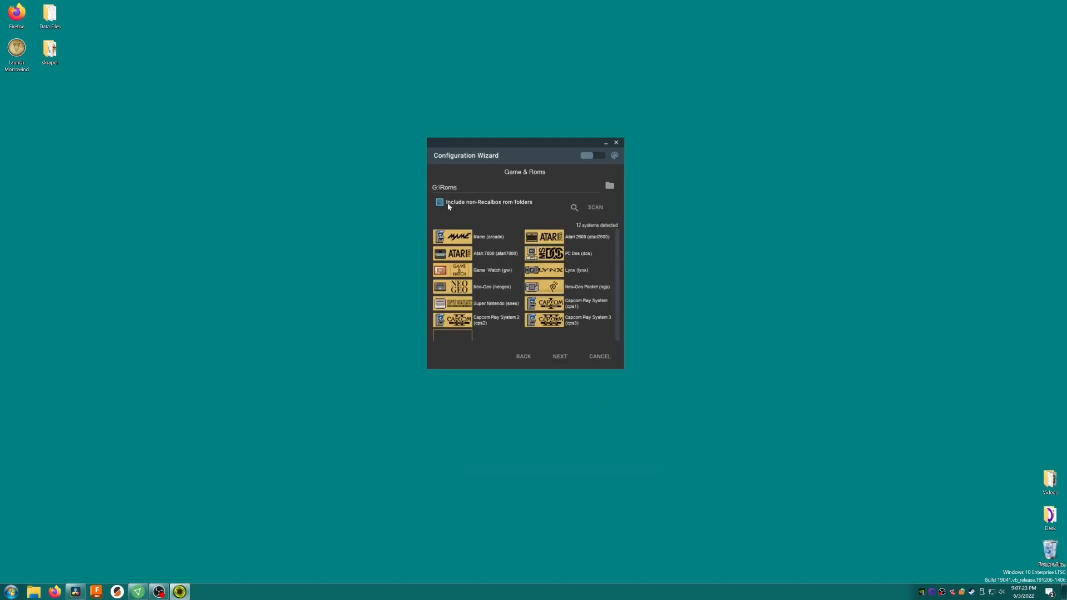
{"action": "left_click", "coordinate": [440, 202]}
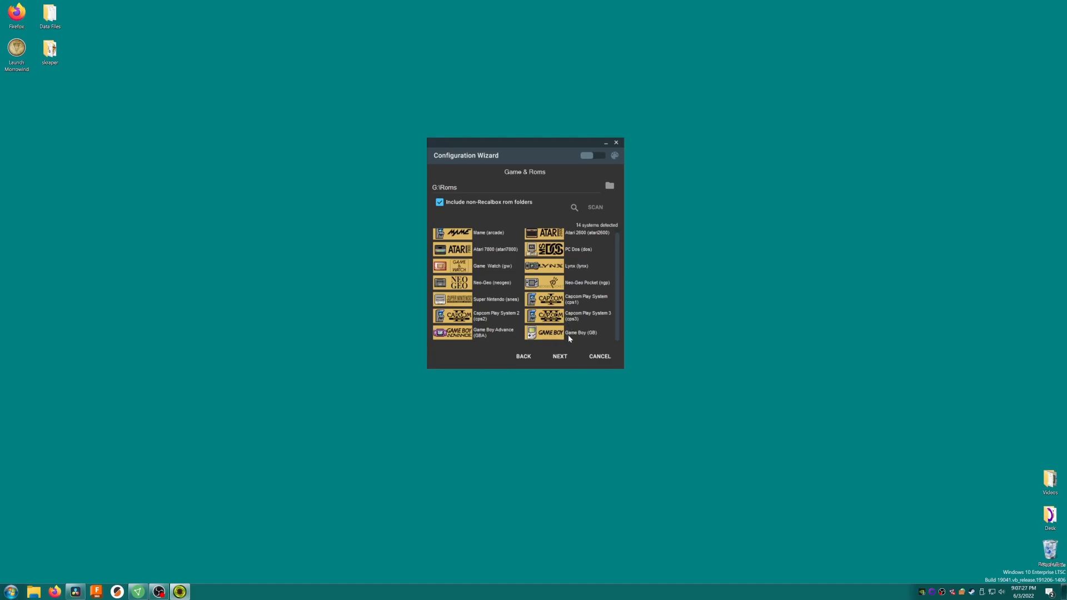
{"action": "left_click", "coordinate": [559, 355]}
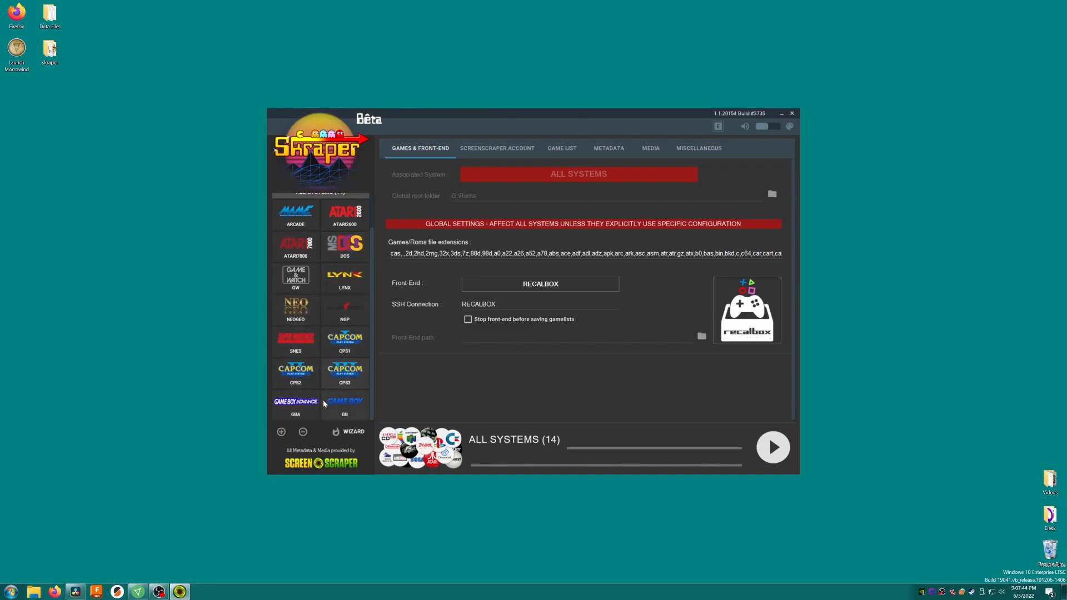
{"action": "mouse_move", "coordinate": [294, 420]}
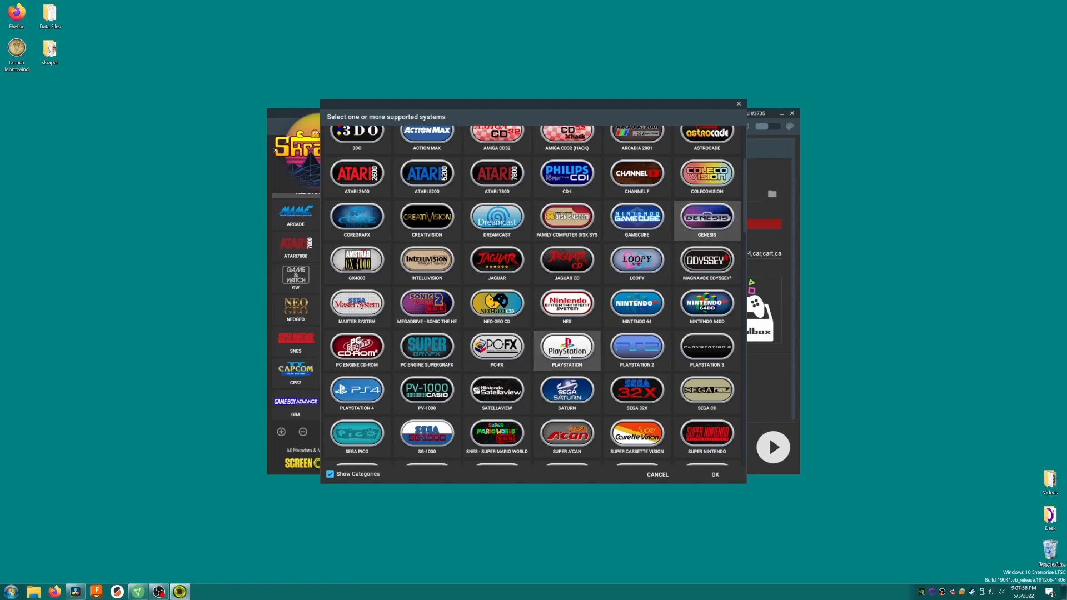
Step: Add the selected Genesis and PlayStation systems to Skraper's system list
{"action": "left_click", "coordinate": [714, 475]}
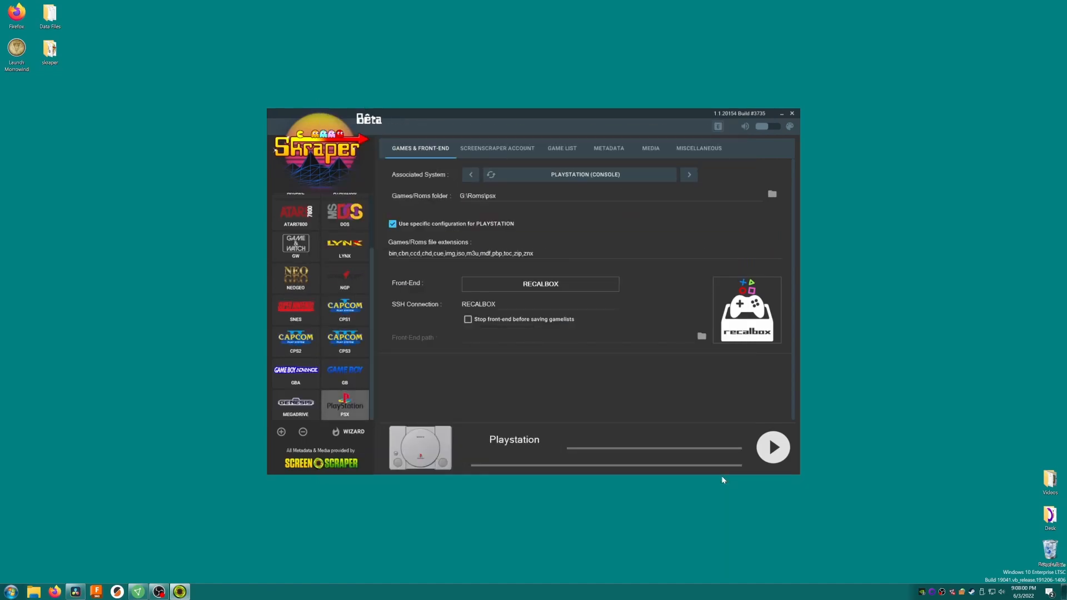
{"action": "mouse_move", "coordinate": [354, 381]}
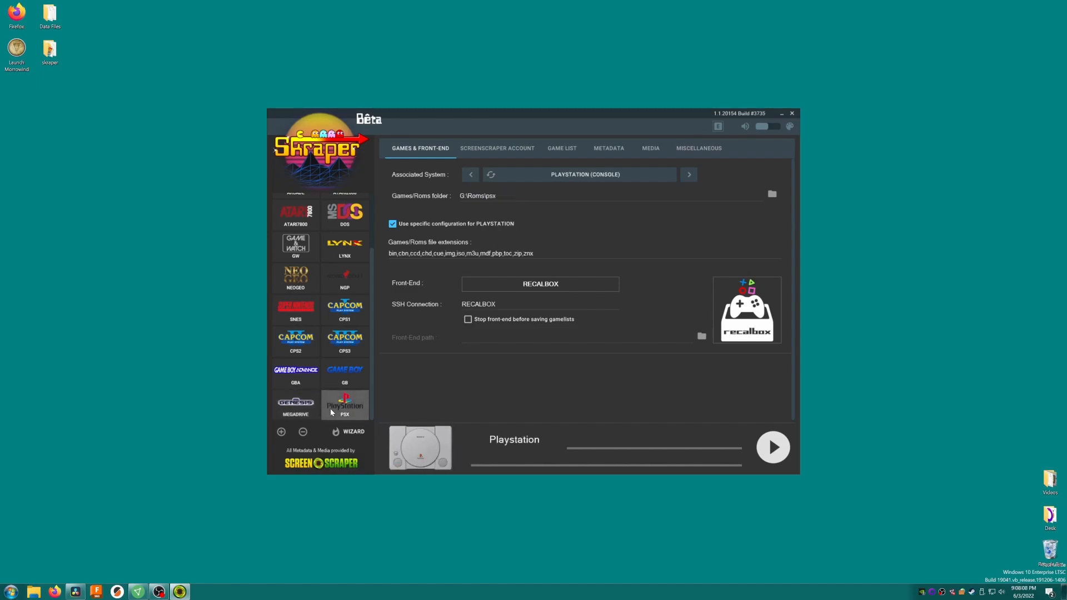
Step: Point PlayStation to G:\Roms\PS and Genesis to G:\Roms\MD
{"action": "triple_click", "coordinate": [478, 196]}
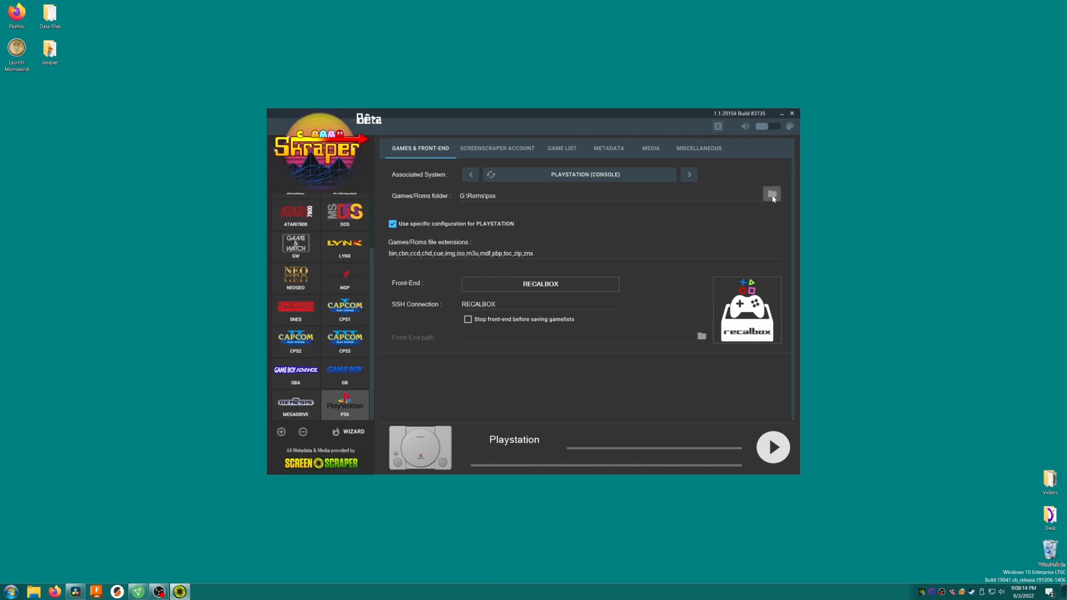
{"action": "left_click", "coordinate": [771, 194]}
{"action": "type", "text": "m"}
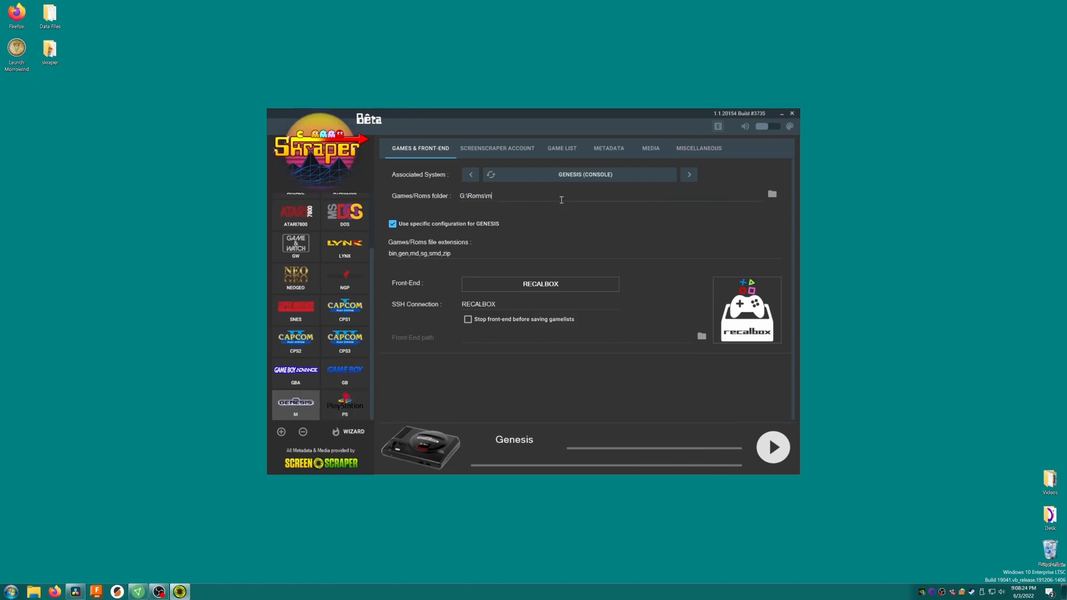
{"action": "type", "text": "D"}
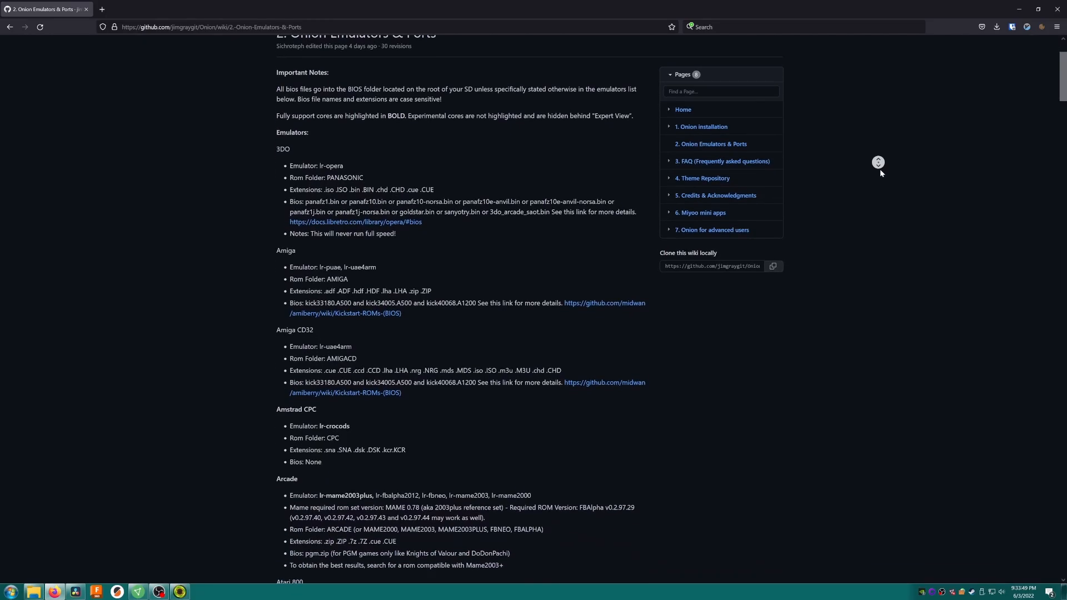
Step: Scroll the Onion wiki emulator list down to the Super Nintendo entry (ROM folder SFC)
{"action": "scroll", "scroll_direction": "down", "scroll_amount": 3}
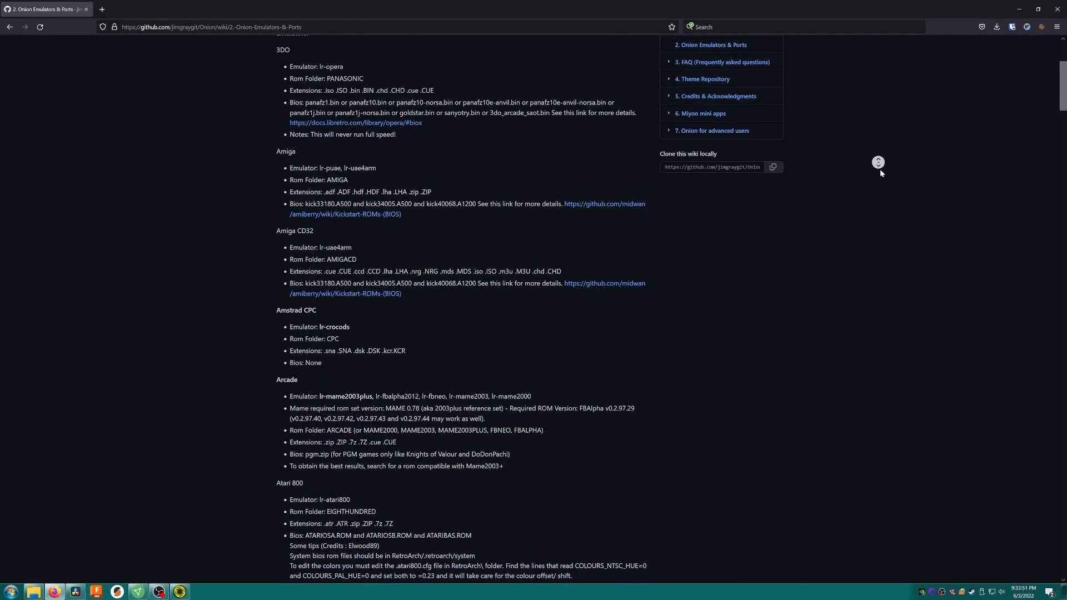
{"action": "scroll", "scroll_direction": "down", "scroll_amount": 3}
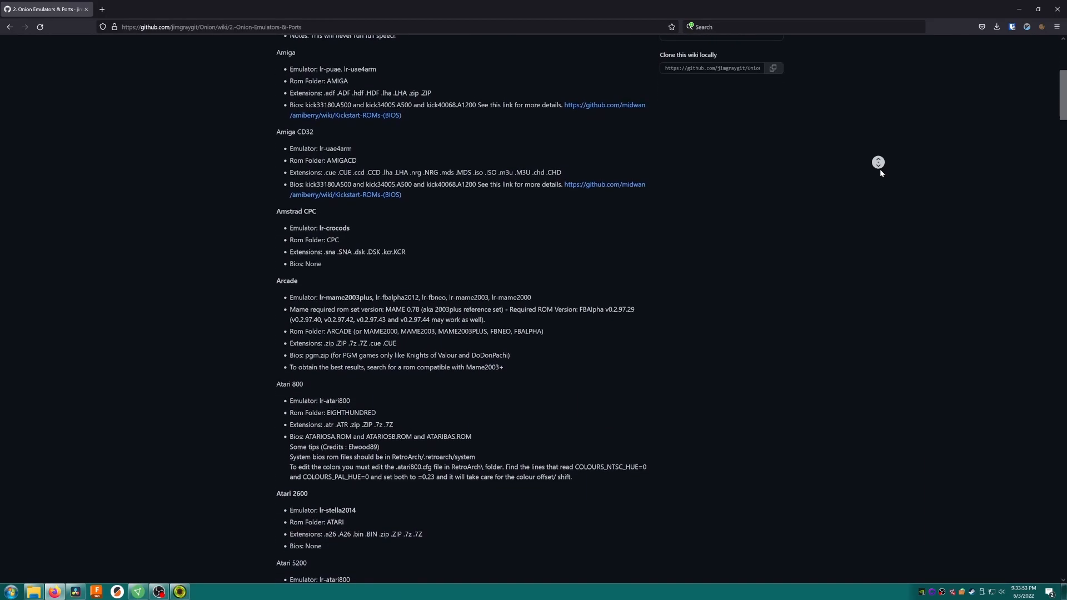
{"action": "scroll", "scroll_direction": "down", "scroll_amount": 3}
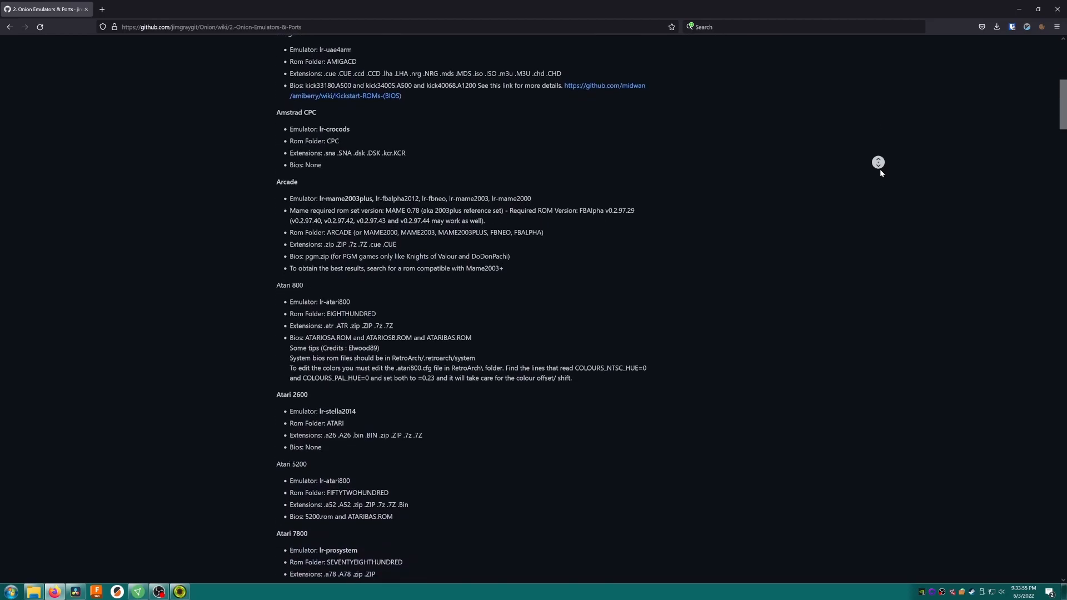
{"action": "scroll", "scroll_direction": "down", "scroll_amount": 3}
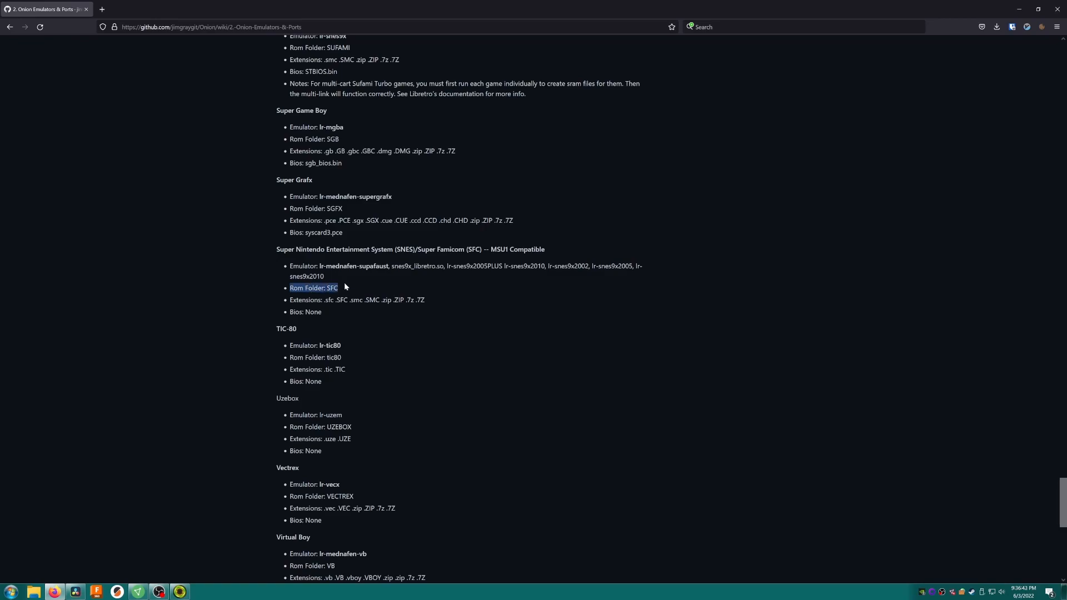
{"action": "mouse_move", "coordinate": [469, 300]}
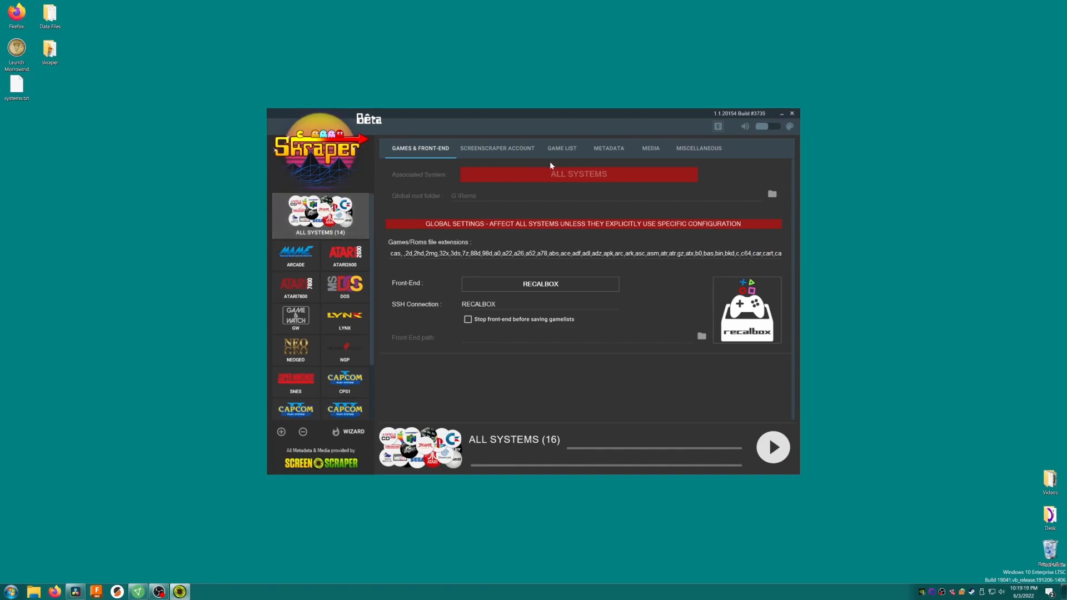
Step: Set the global media type to a single IMAGE and step it to BOX 2D
{"action": "left_click", "coordinate": [650, 148]}
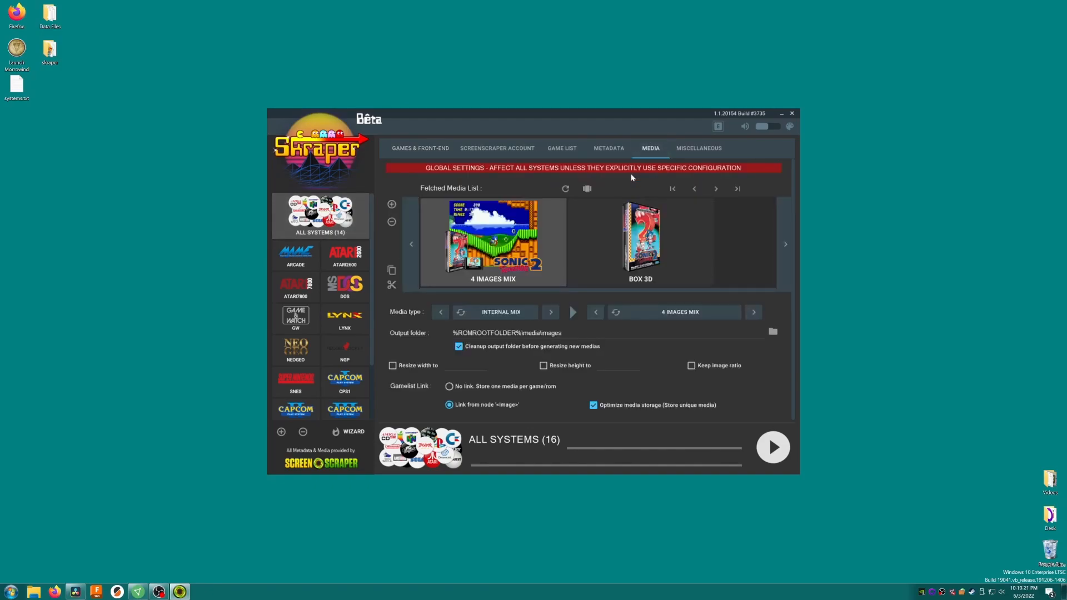
{"action": "left_click", "coordinate": [551, 311]}
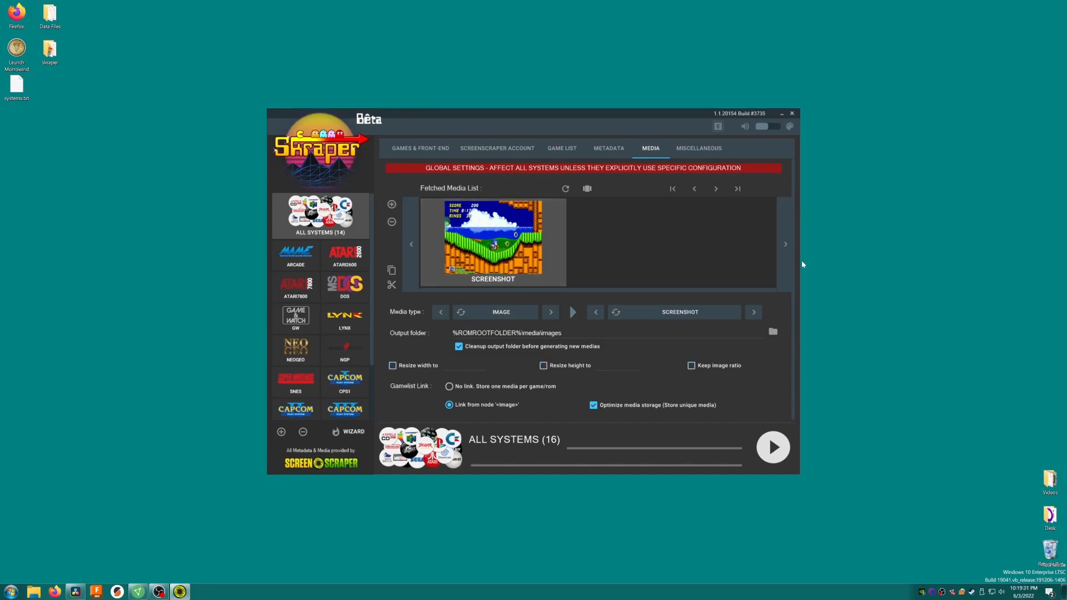
{"action": "mouse_move", "coordinate": [759, 314]}
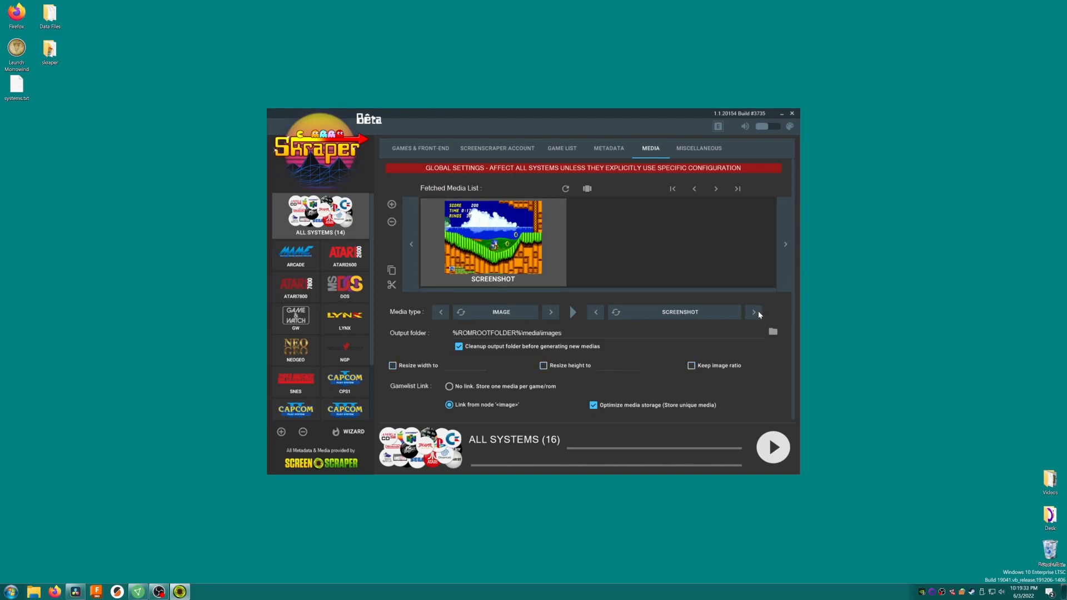
{"action": "left_click", "coordinate": [753, 311]}
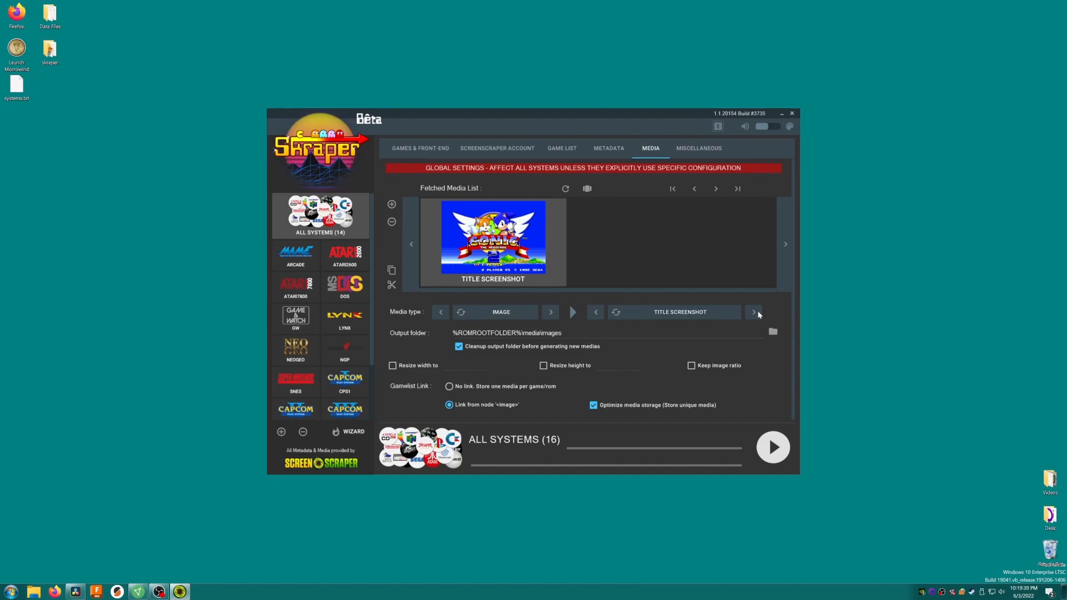
{"action": "left_click", "coordinate": [754, 311]}
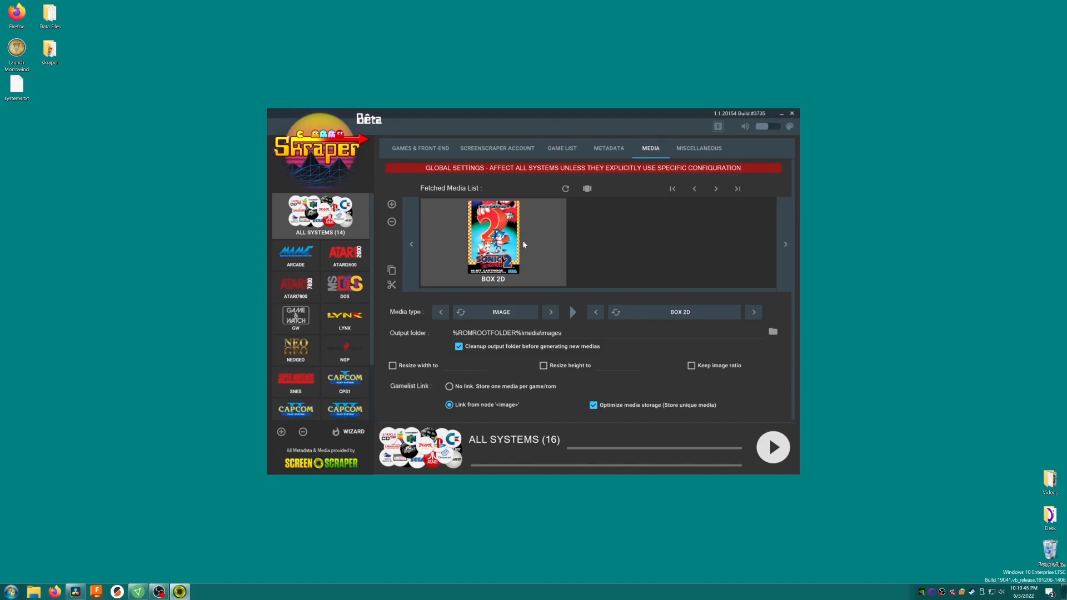
{"action": "mouse_move", "coordinate": [707, 278]}
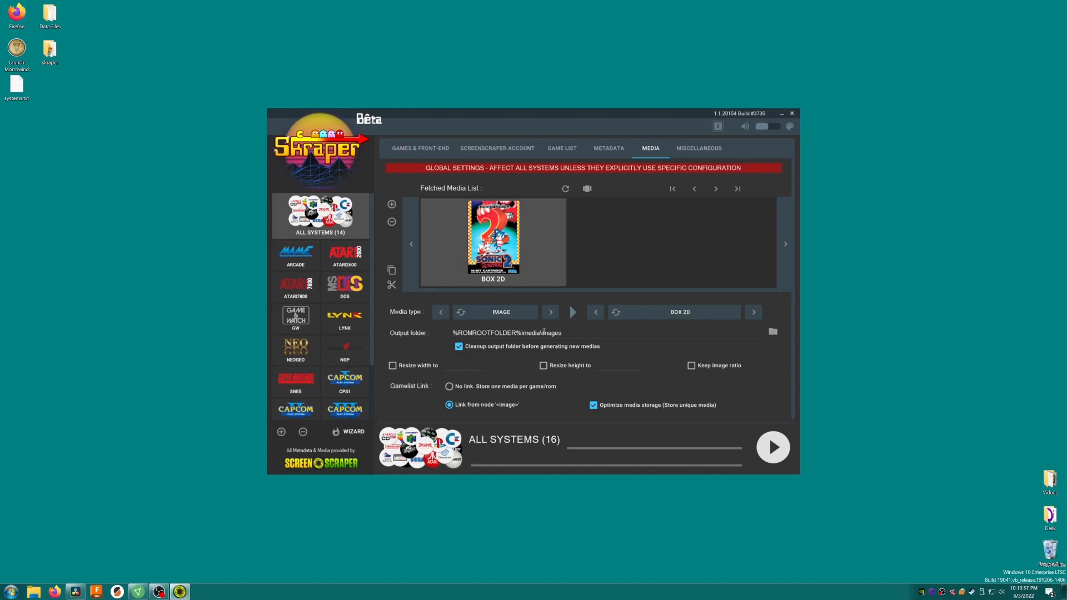
Step: Change the media output folder to %ROMROOTFOLDER%\Imgs\
{"action": "double_click", "coordinate": [543, 332]}
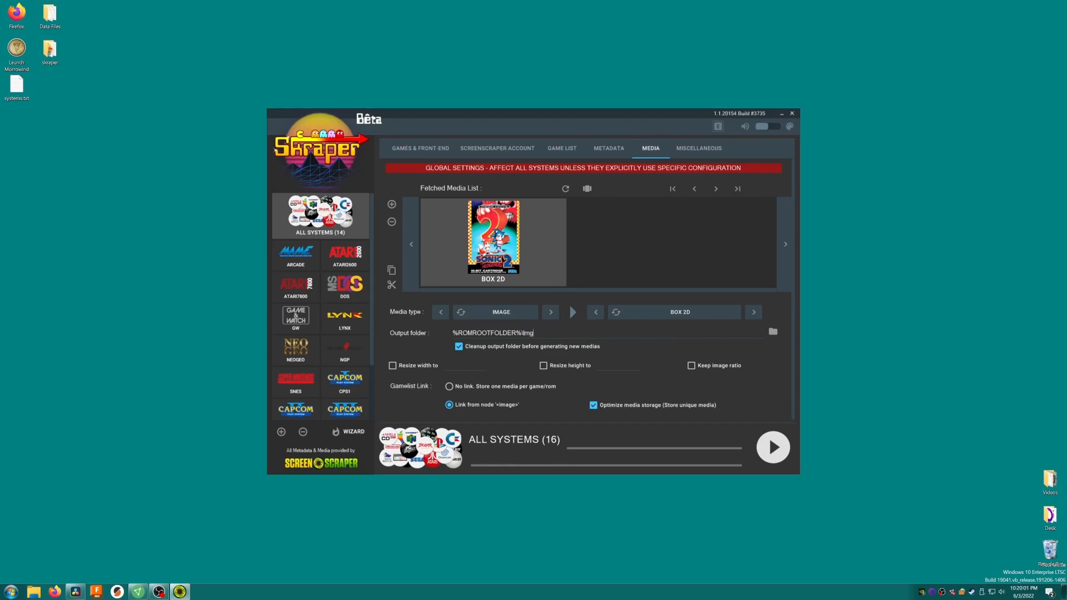
{"action": "type", "text": "s"}
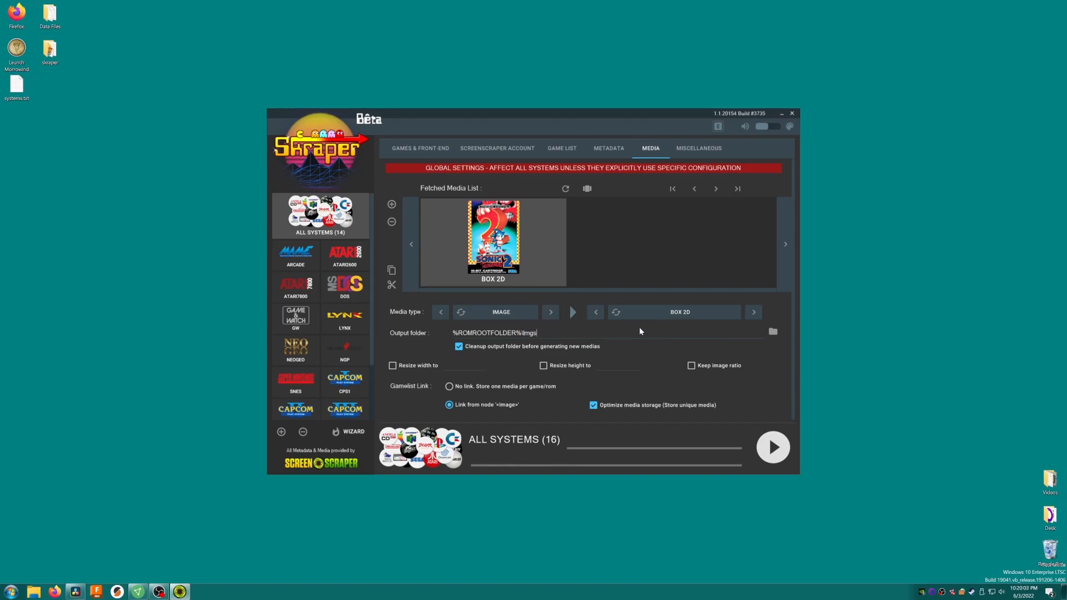
{"action": "triple_click", "coordinate": [493, 332]}
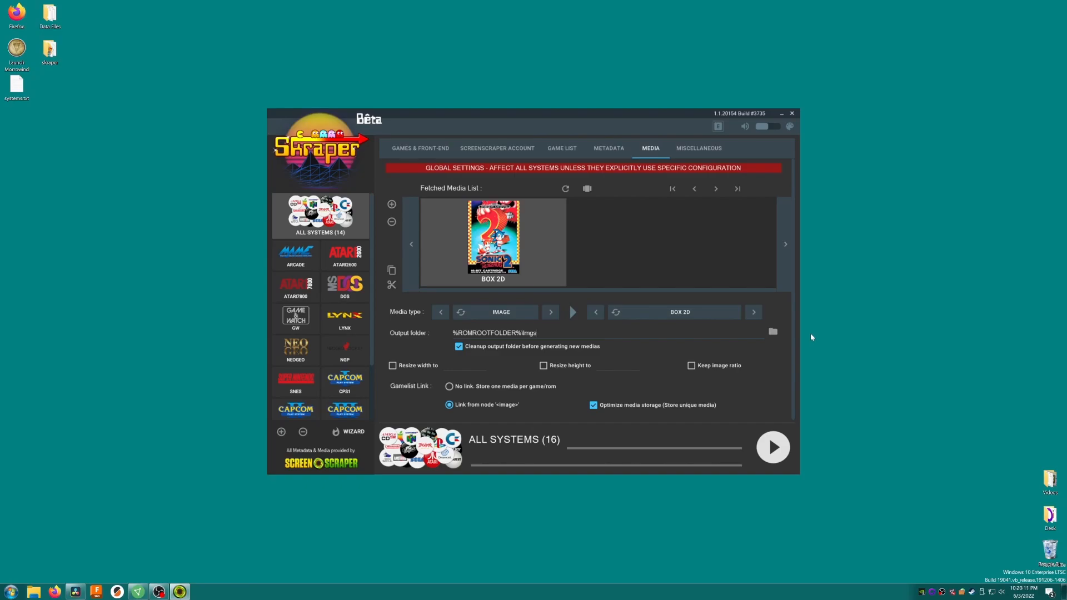
{"action": "left_click", "coordinate": [538, 333]}
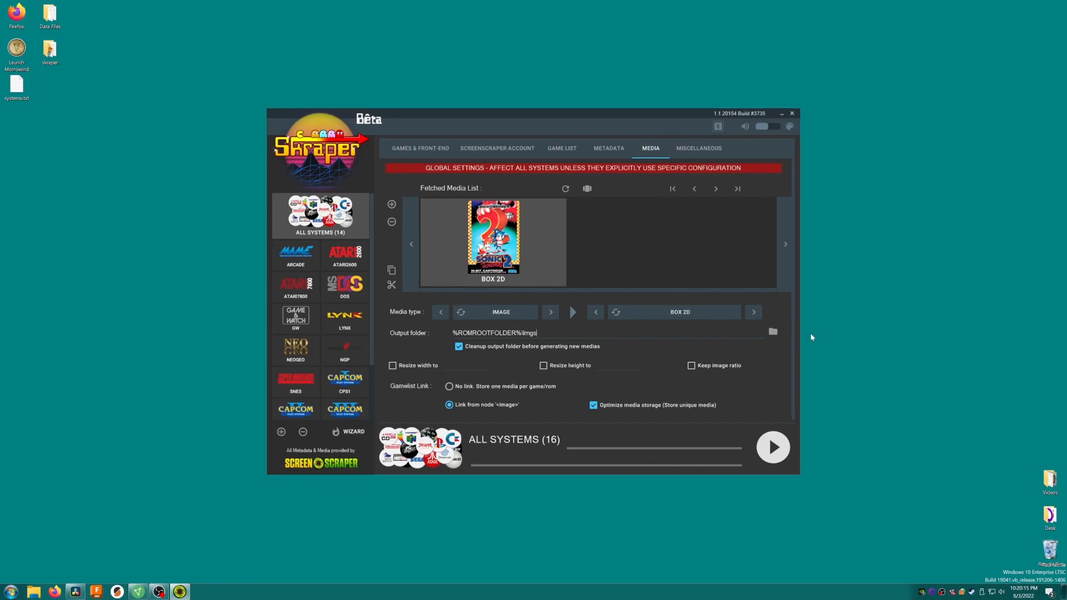
{"action": "mouse_move", "coordinate": [543, 416]}
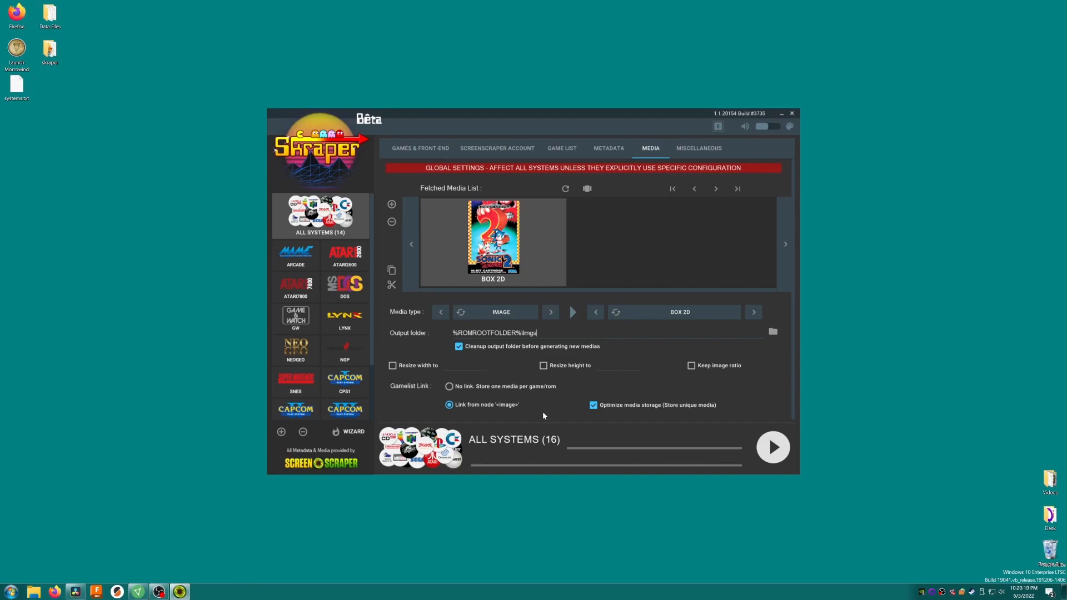
Step: Enable resizing images to 256 px width while keeping the image ratio
{"action": "left_click", "coordinate": [393, 366]}
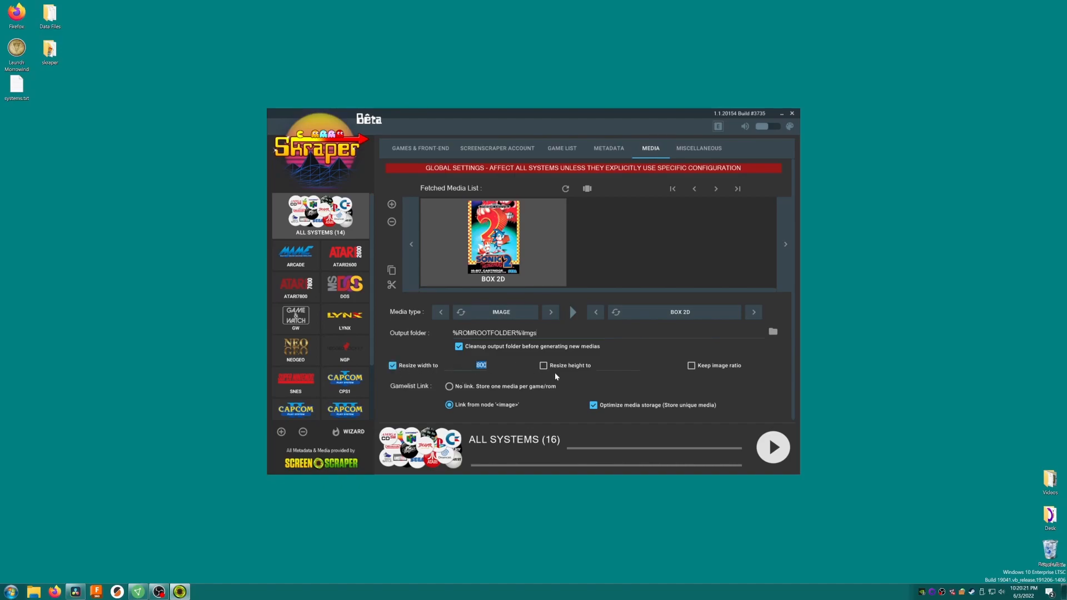
{"action": "type", "text": "256"}
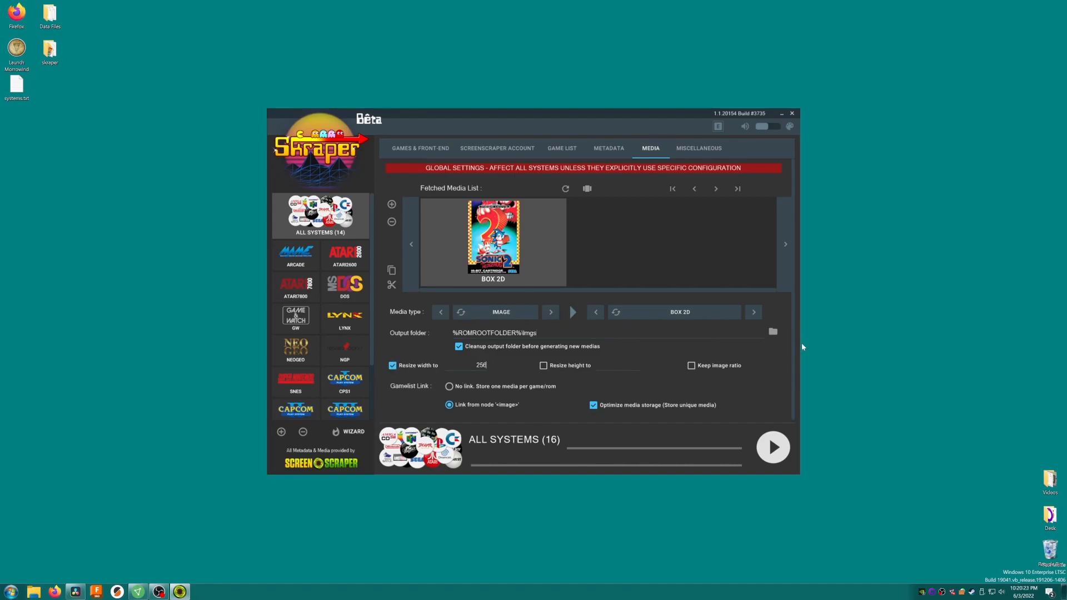
{"action": "left_click", "coordinate": [691, 366]}
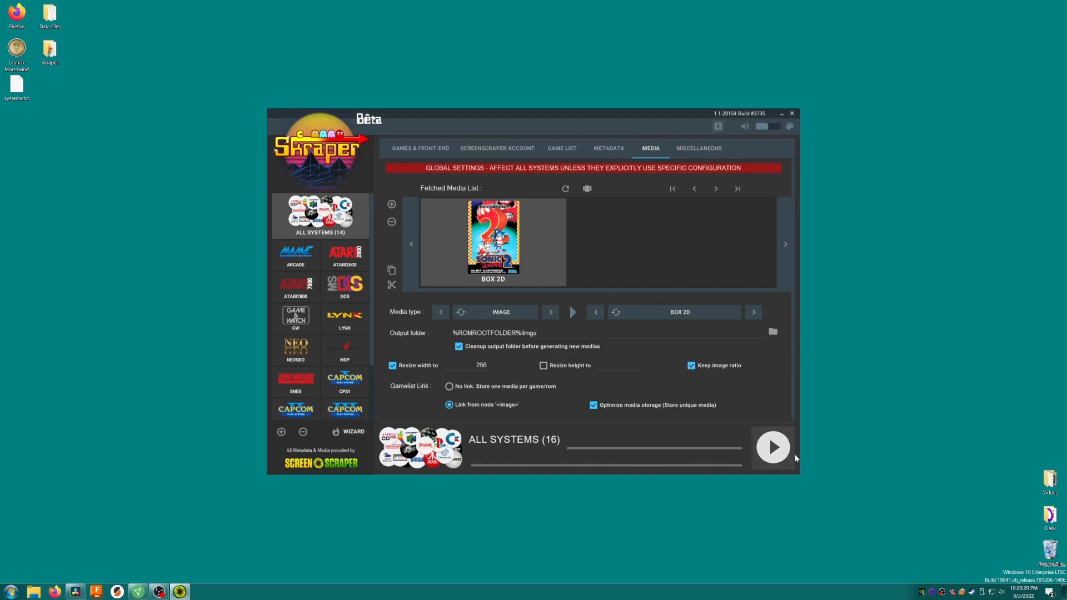
Step: Start scraping all systems and confirm the 'Scrape All Systems?' prompt
{"action": "left_click", "coordinate": [773, 446]}
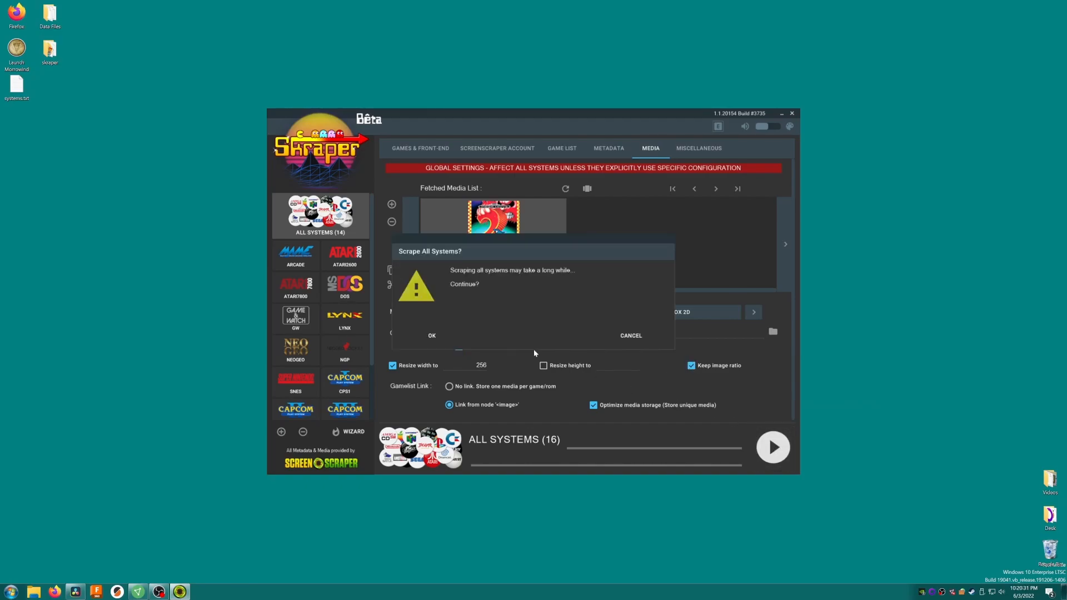
{"action": "left_click", "coordinate": [431, 335]}
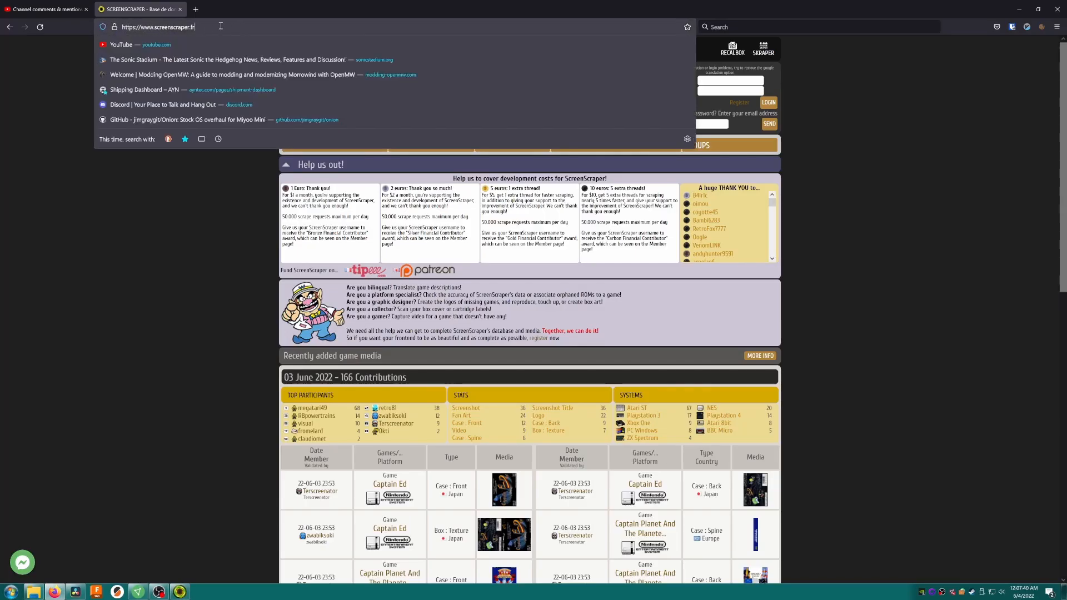
Step: Navigate the browser to the ScreenScraper home page
{"action": "left_click", "coordinate": [167, 202]}
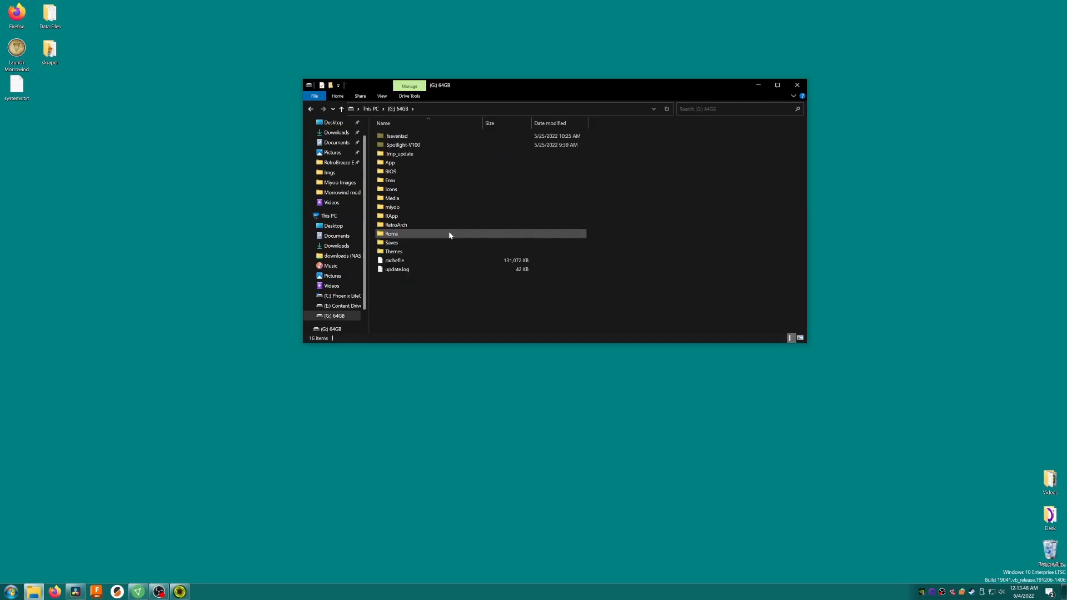
Step: Browse into Roms\GBA\Imgs and view the scraped box-art thumbnails
{"action": "double_click", "coordinate": [391, 234]}
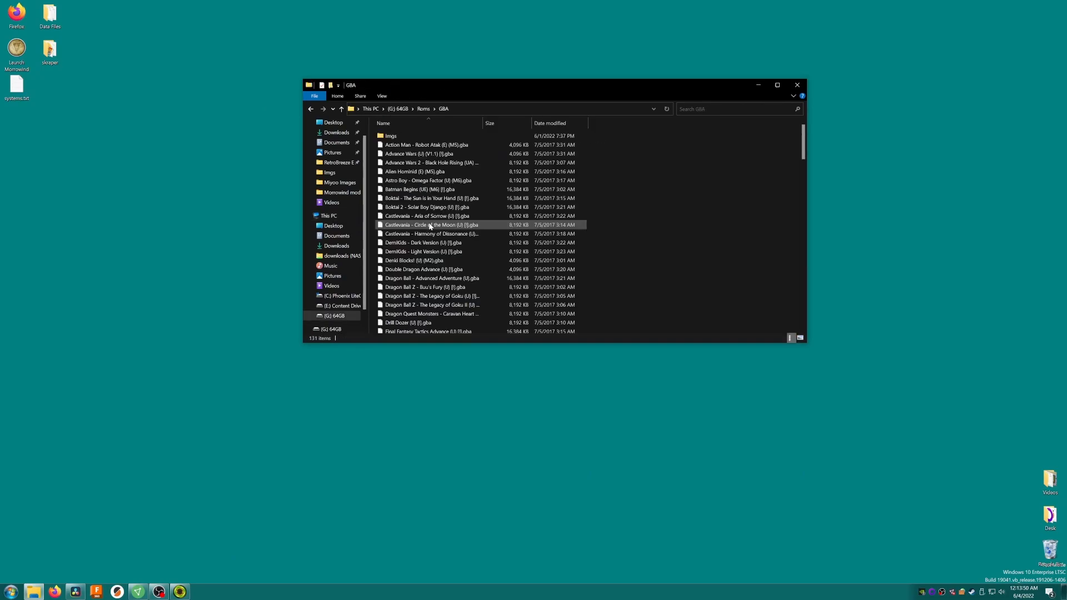
{"action": "left_click", "coordinate": [390, 135]}
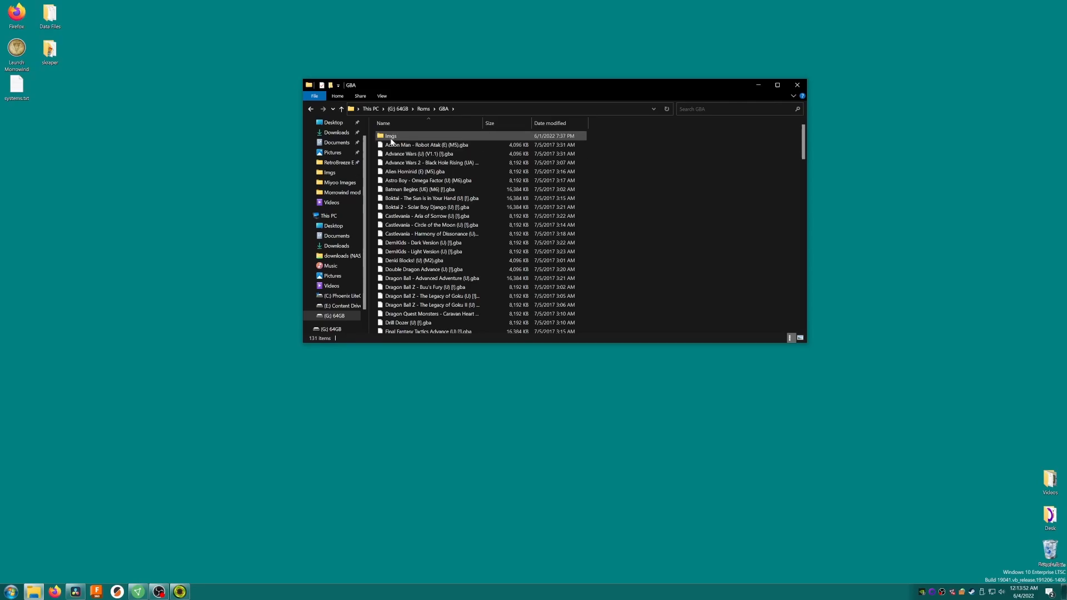
{"action": "double_click", "coordinate": [390, 136]}
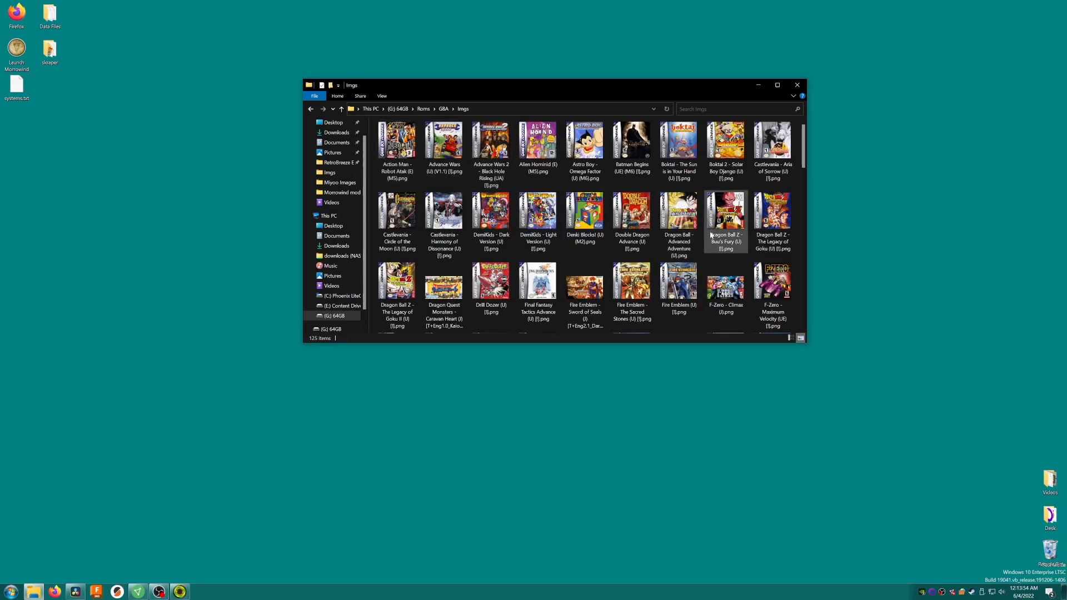
{"action": "scroll", "scroll_direction": "down", "scroll_amount": 3}
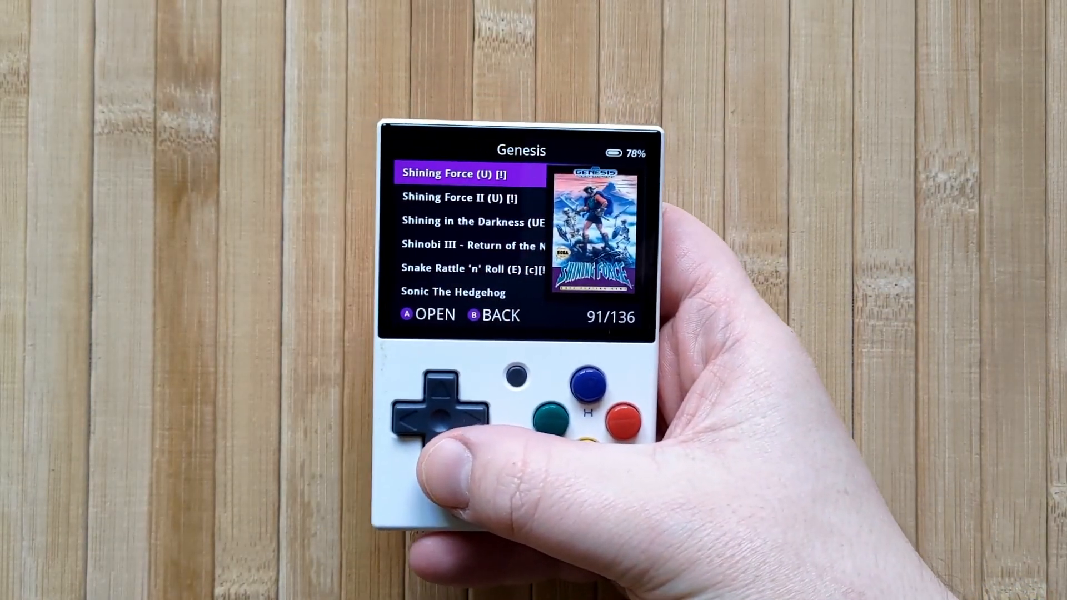
{"action": "left_click", "coordinate": [443, 415]}
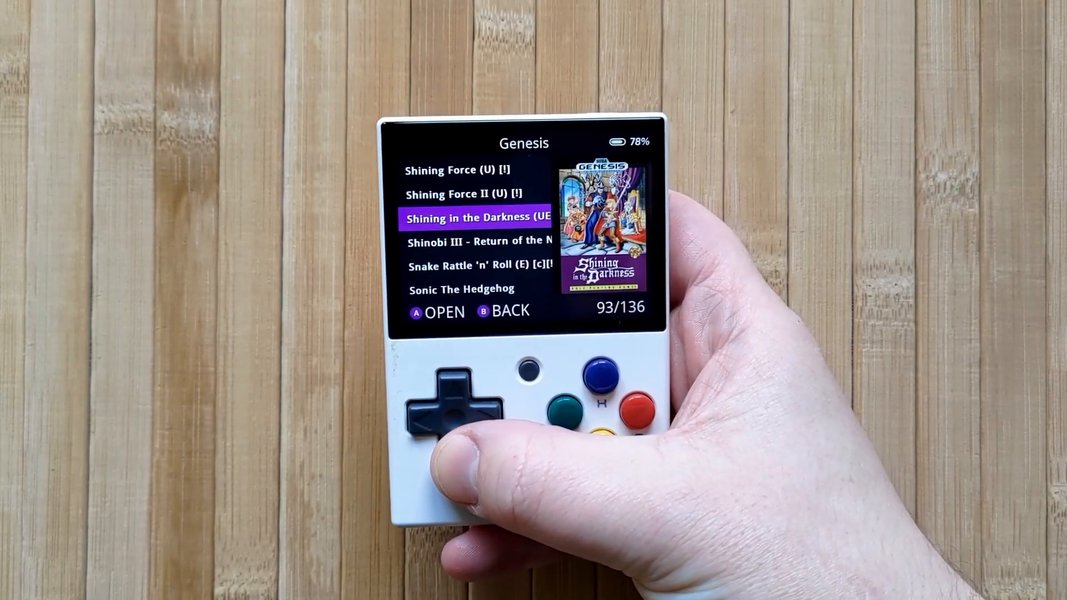